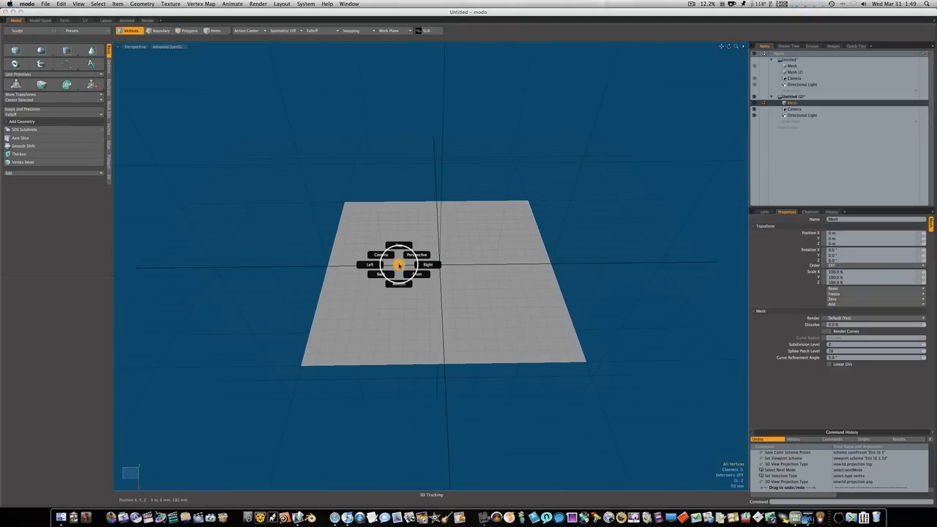
Step: Switch the viewport to the Top view
{"action": "left_click", "coordinate": [399, 254]}
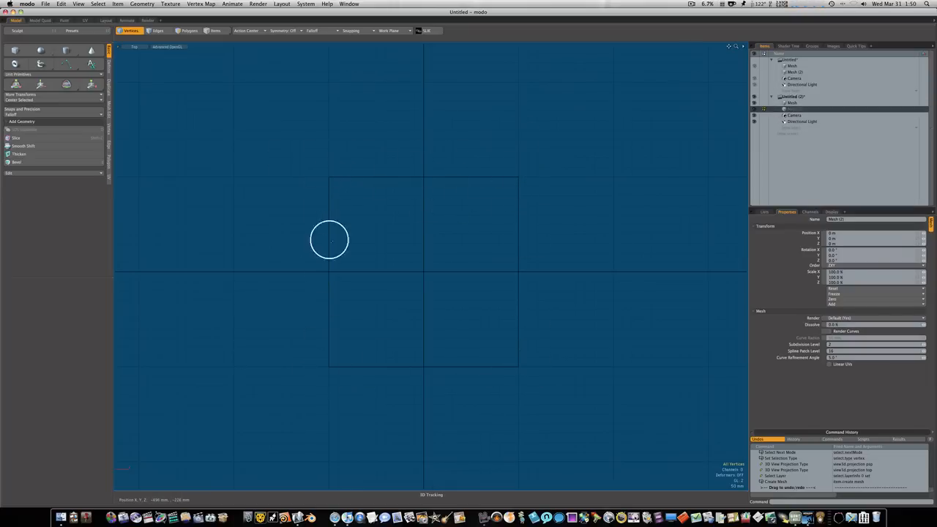
{"action": "mouse_move", "coordinate": [292, 225]}
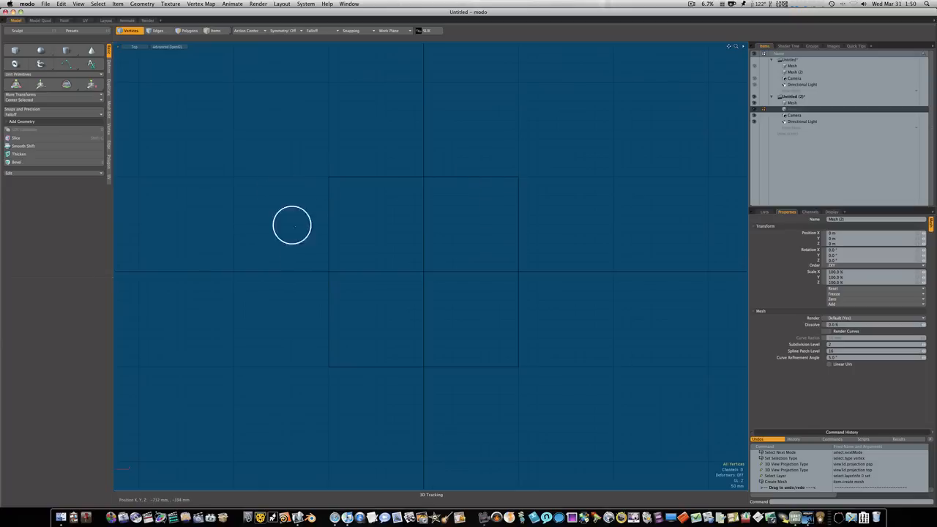
Step: Set the Background Item colour to white and save it as scheme 'Eric UI 3'
{"action": "left_click", "coordinate": [27, 5]}
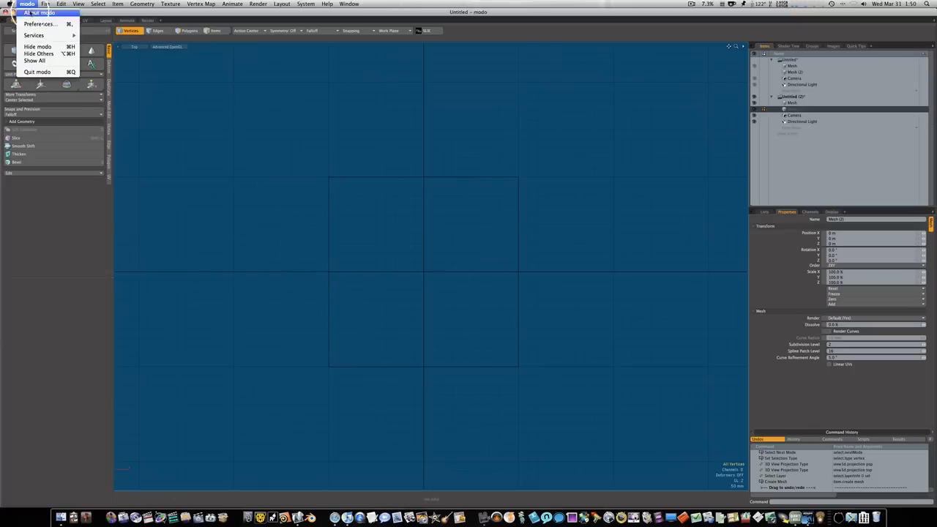
{"action": "left_click", "coordinate": [40, 24]}
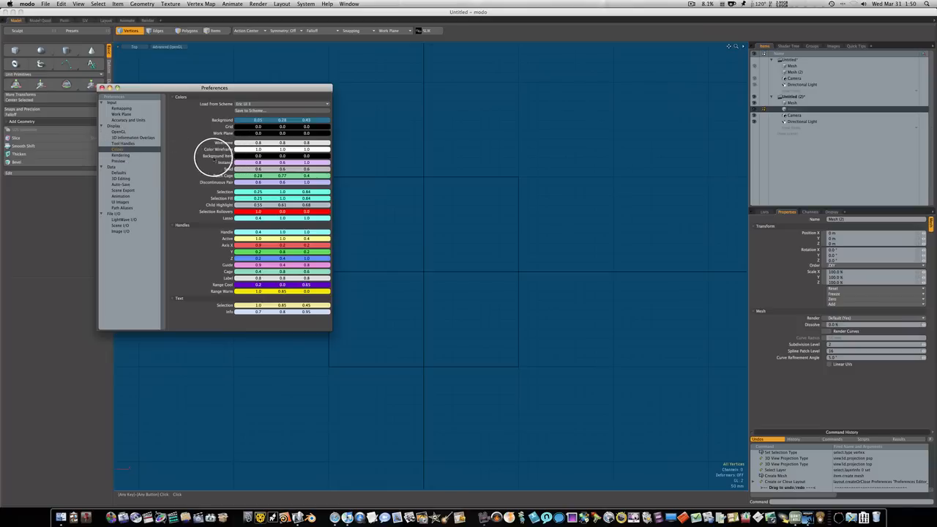
{"action": "left_click", "coordinate": [257, 156]}
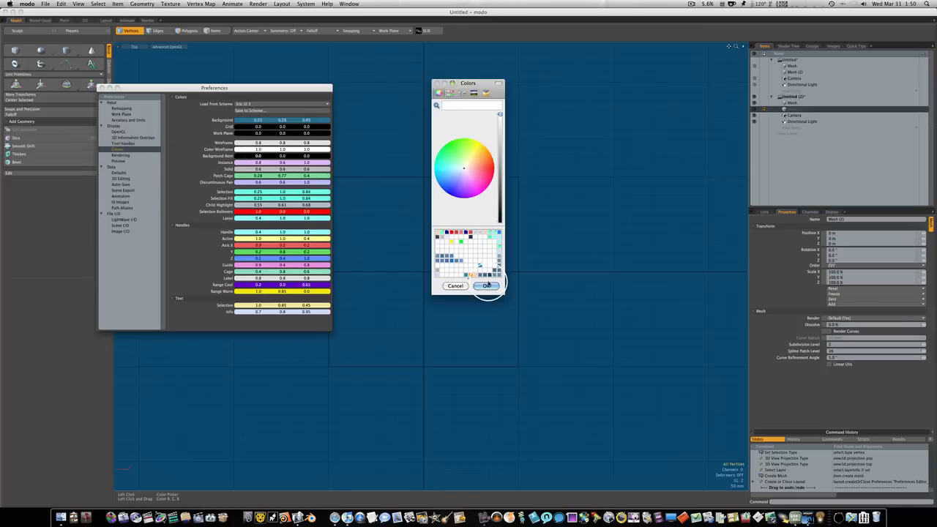
{"action": "left_click", "coordinate": [487, 285]}
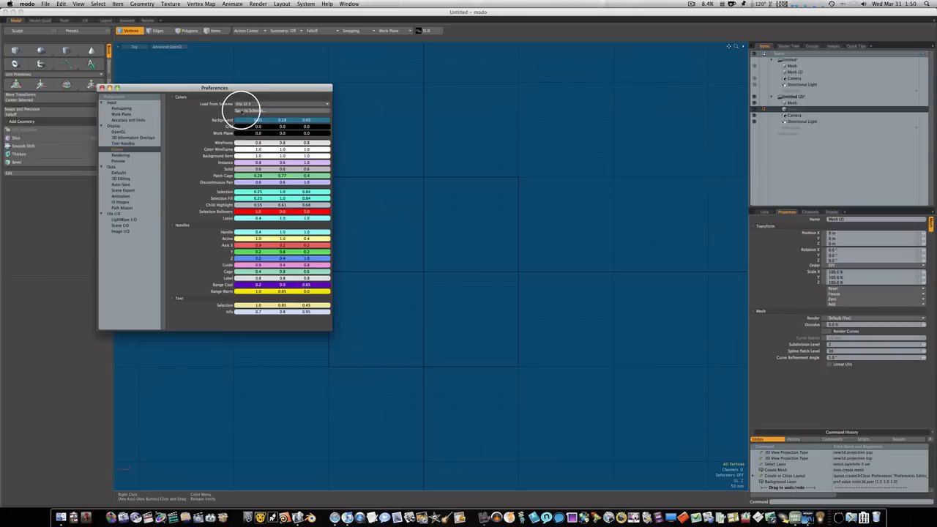
{"action": "left_click", "coordinate": [248, 111]}
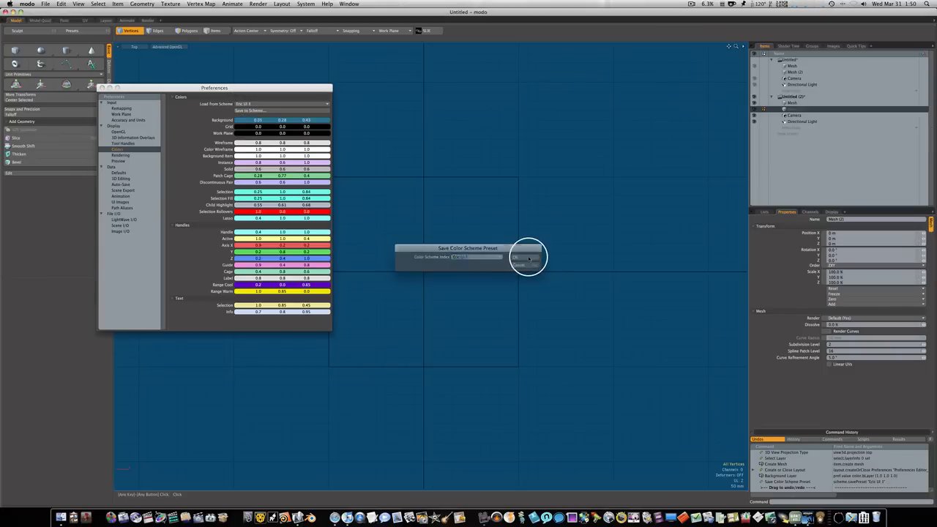
{"action": "left_click", "coordinate": [516, 257]}
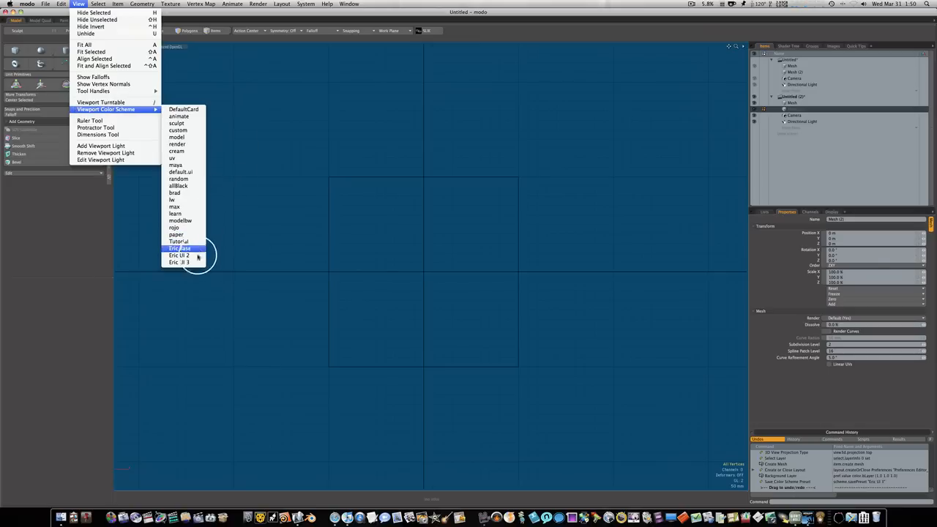
Step: Apply the 'Eric UI 3' colour scheme and draw an 8-sided cylinder centred on the square
{"action": "left_click", "coordinate": [179, 262]}
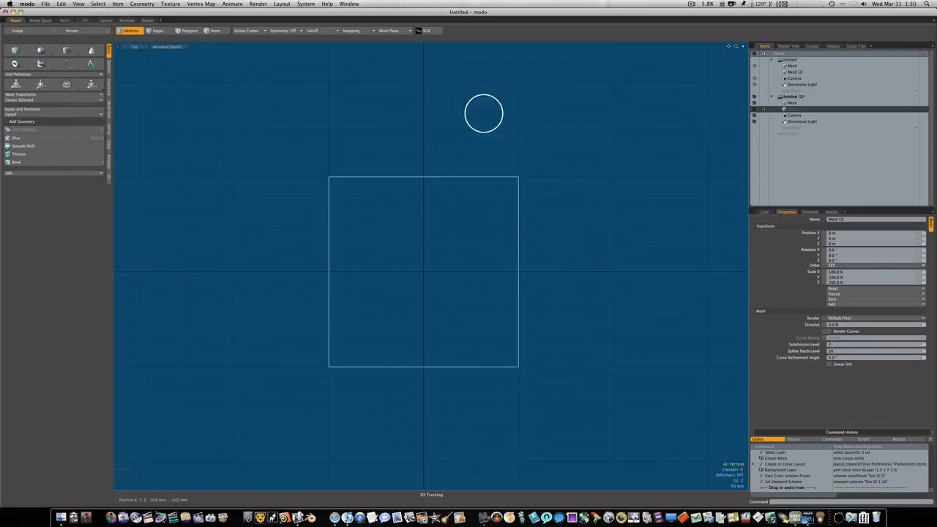
{"action": "mouse_move", "coordinate": [324, 181]}
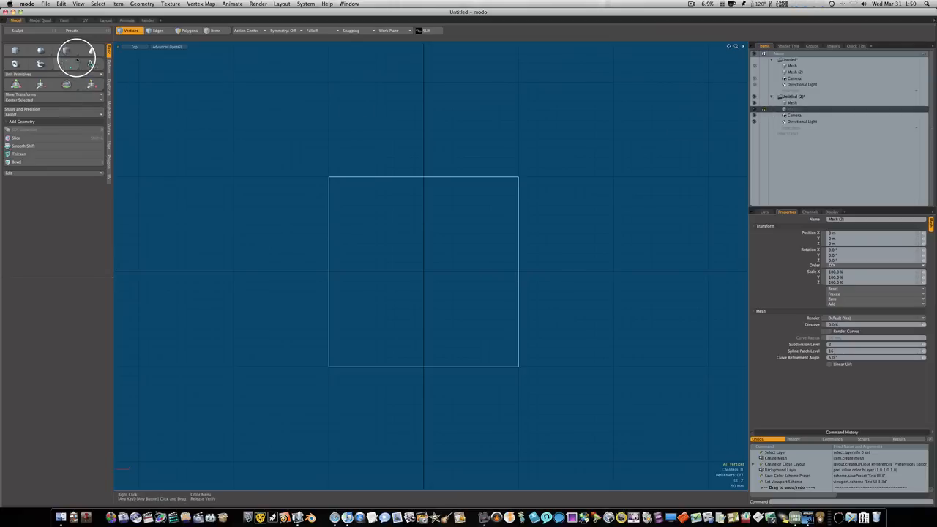
{"action": "left_click", "coordinate": [67, 50]}
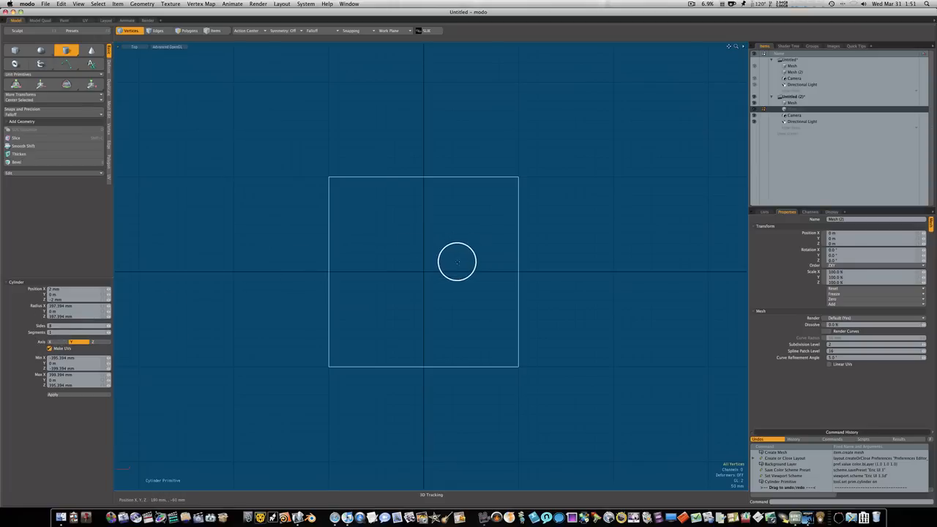
{"action": "mouse_move", "coordinate": [423, 271]}
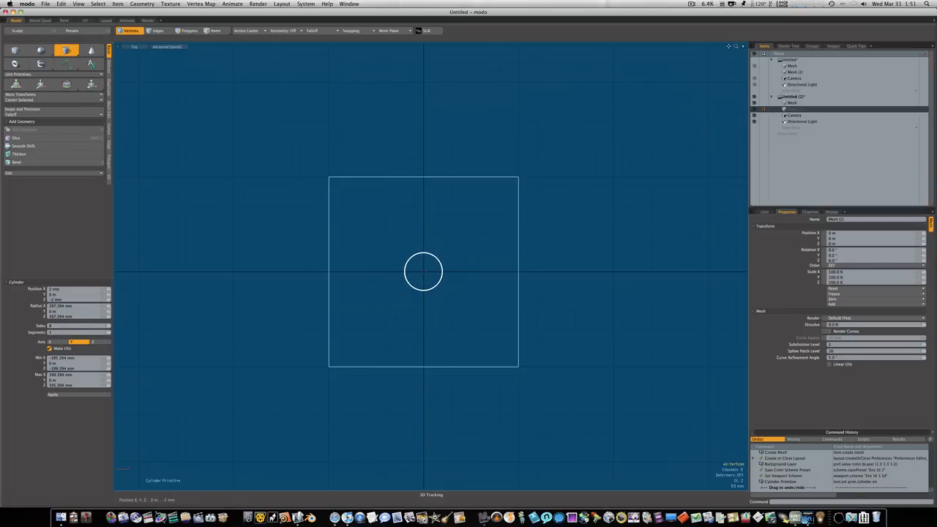
{"action": "left_click", "coordinate": [53, 394]}
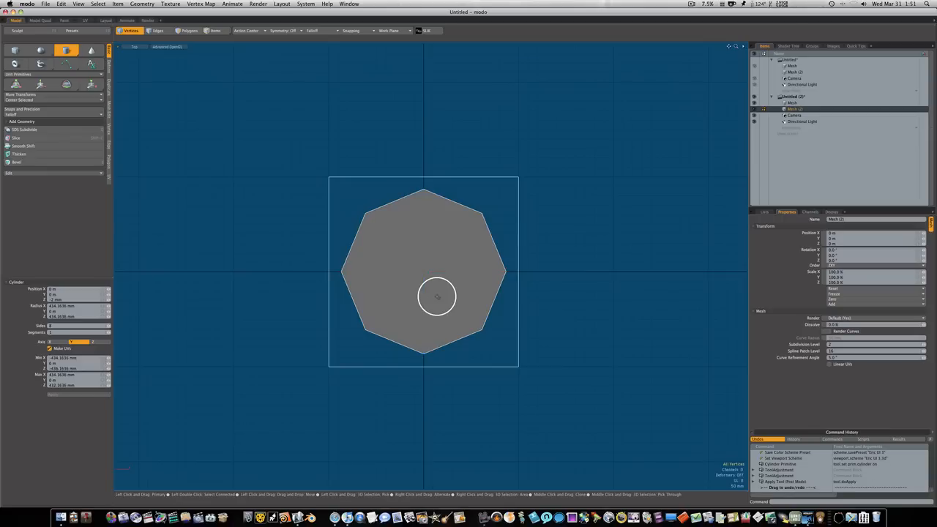
Step: Rename the cylinder's mesh layer 'Template' and the plane's layer 'Model'
{"action": "left_click", "coordinate": [795, 109]}
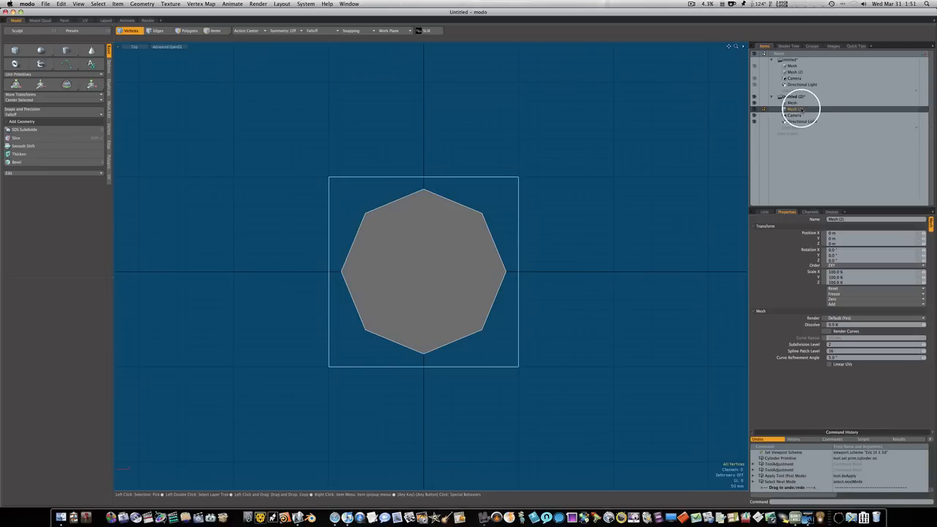
{"action": "right_click", "coordinate": [795, 109]}
{"action": "type", "text": "Templ"}
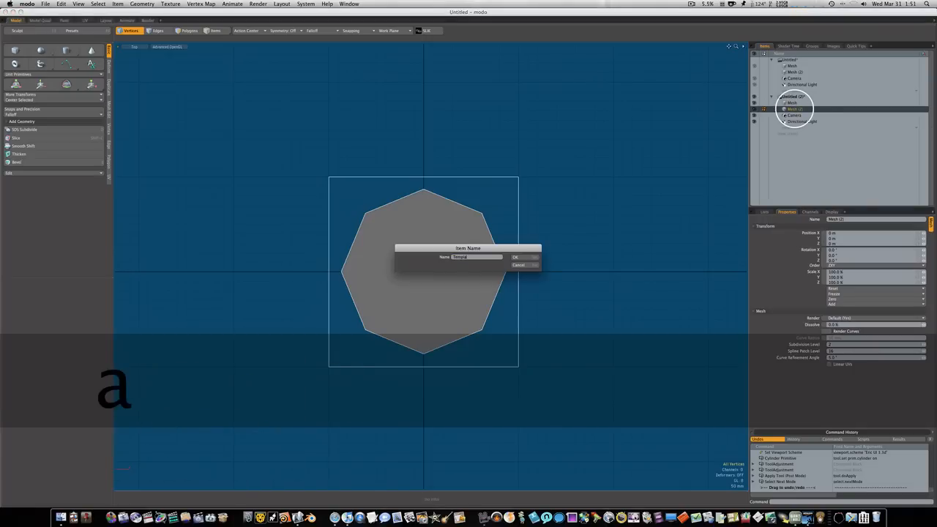
{"action": "type", "text": "ate"}
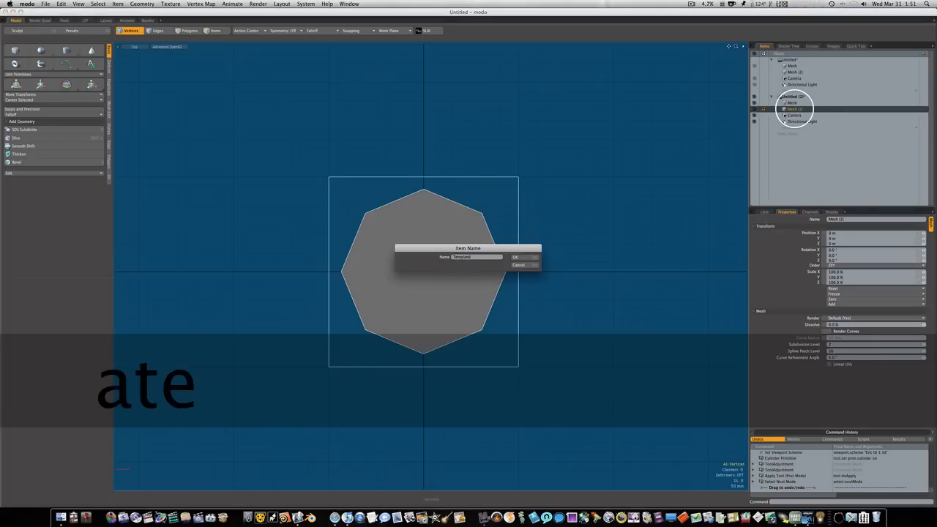
{"action": "left_click", "coordinate": [516, 257]}
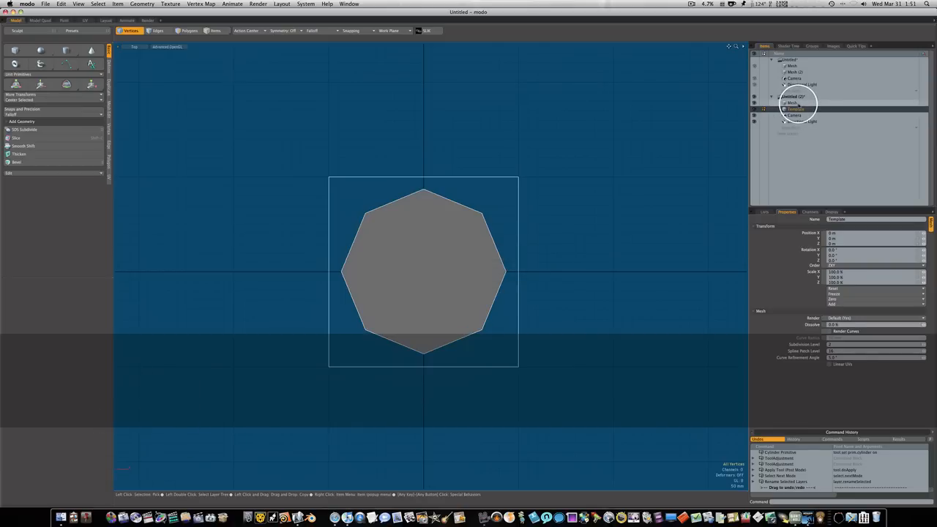
{"action": "left_click", "coordinate": [794, 103]}
{"action": "type", "text": "odel"}
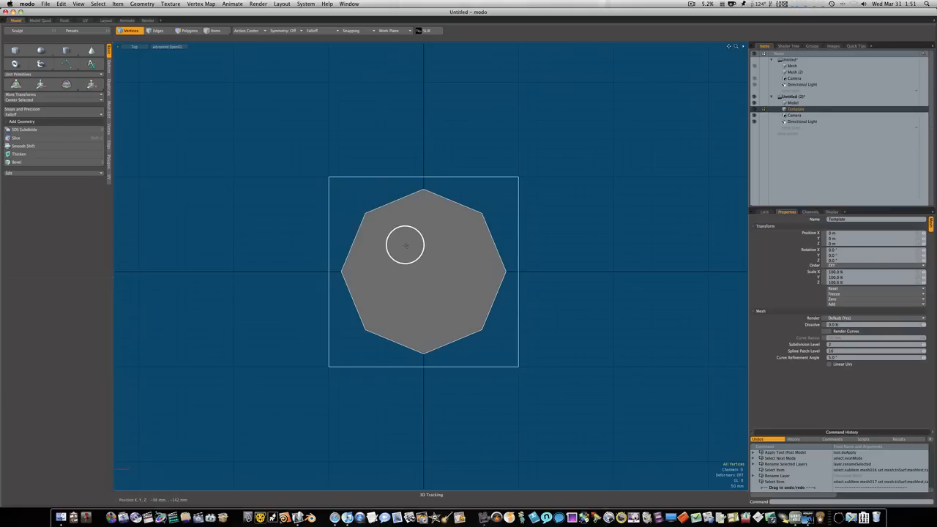
{"action": "mouse_move", "coordinate": [348, 248]}
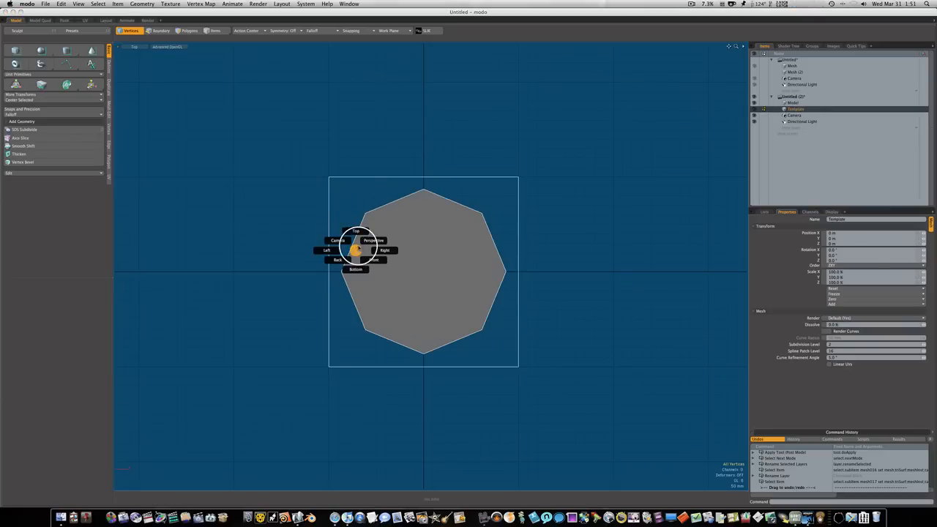
Step: Toggle Perspective and back to Top, then make Model active with Template as reference
{"action": "left_click", "coordinate": [372, 241]}
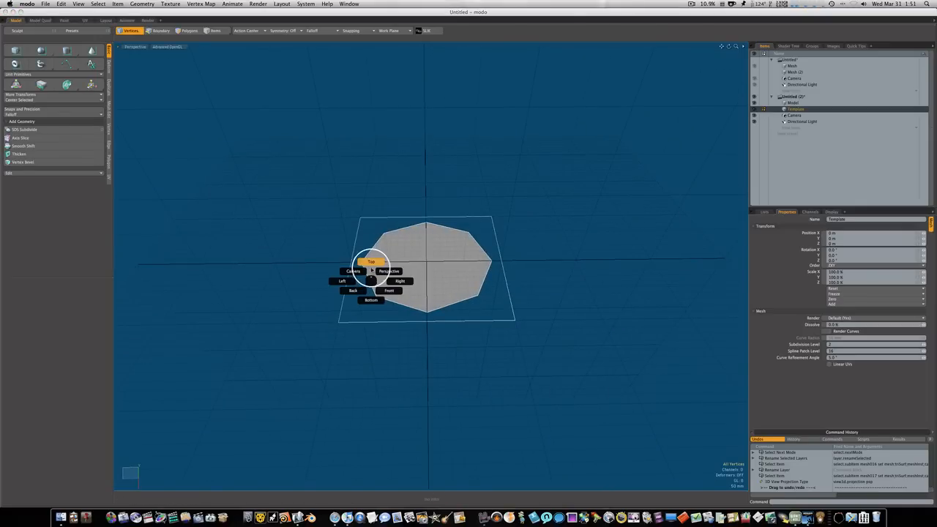
{"action": "left_click", "coordinate": [371, 262]}
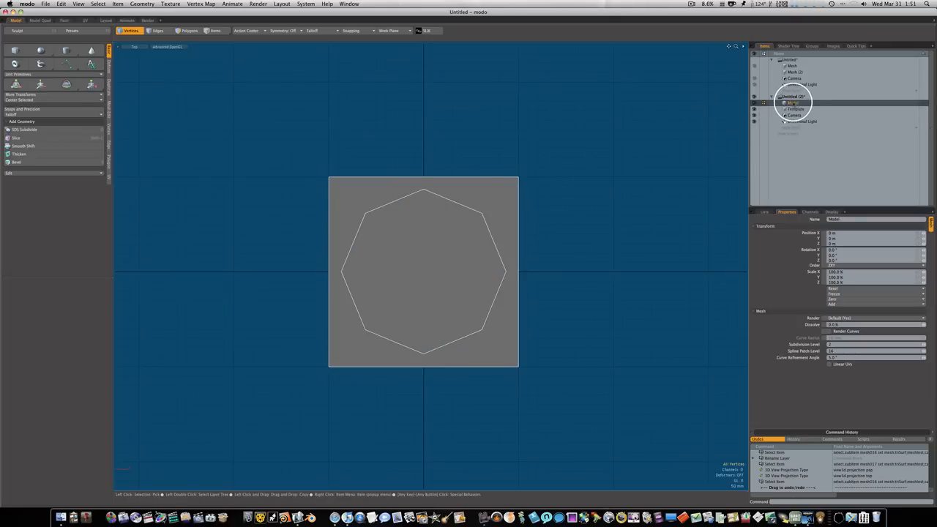
{"action": "left_click", "coordinate": [796, 109]}
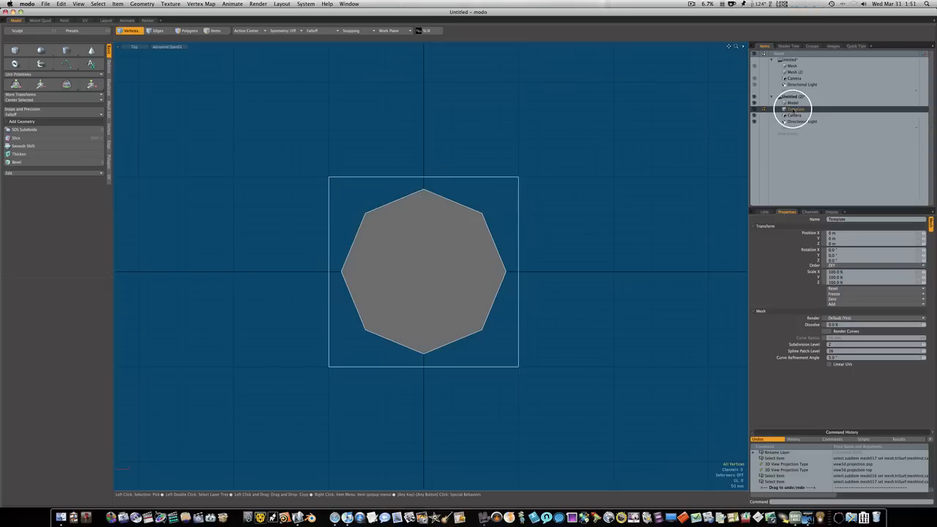
{"action": "left_click", "coordinate": [793, 102]}
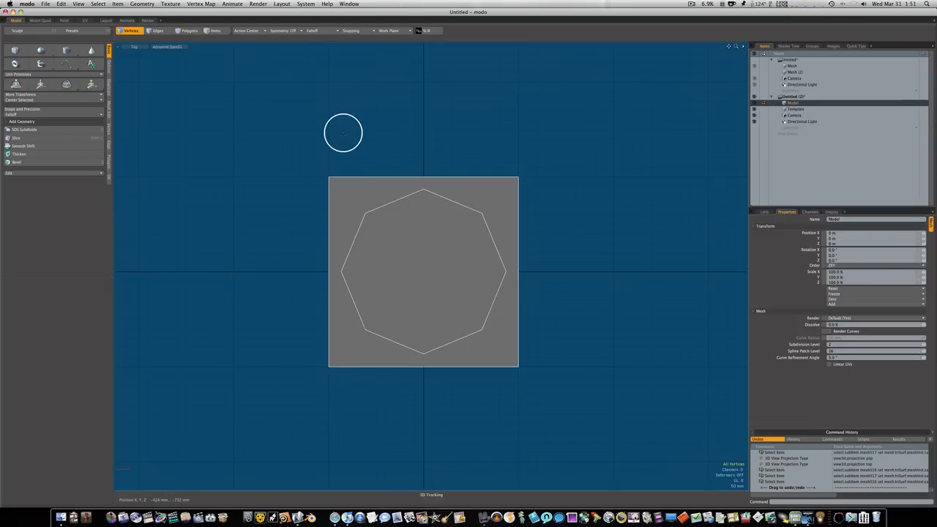
Step: Edge-slice from the square's top-left corner to the octagon's upper-left vertex
{"action": "left_click", "coordinate": [16, 138]}
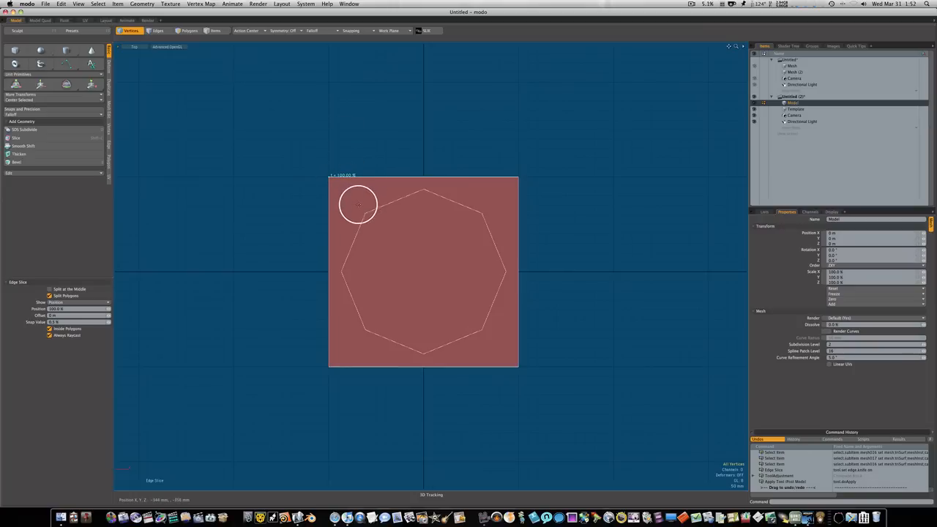
{"action": "mouse_move", "coordinate": [501, 239]}
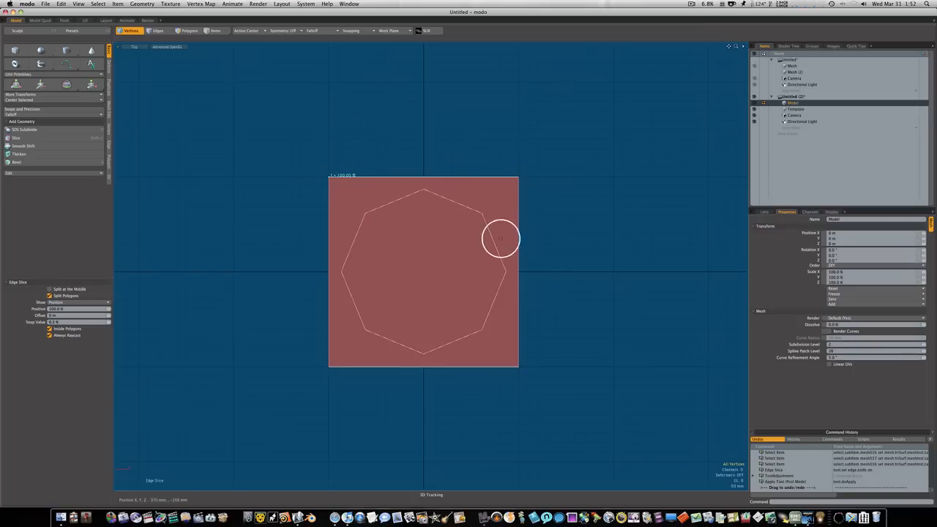
{"action": "mouse_move", "coordinate": [365, 212]}
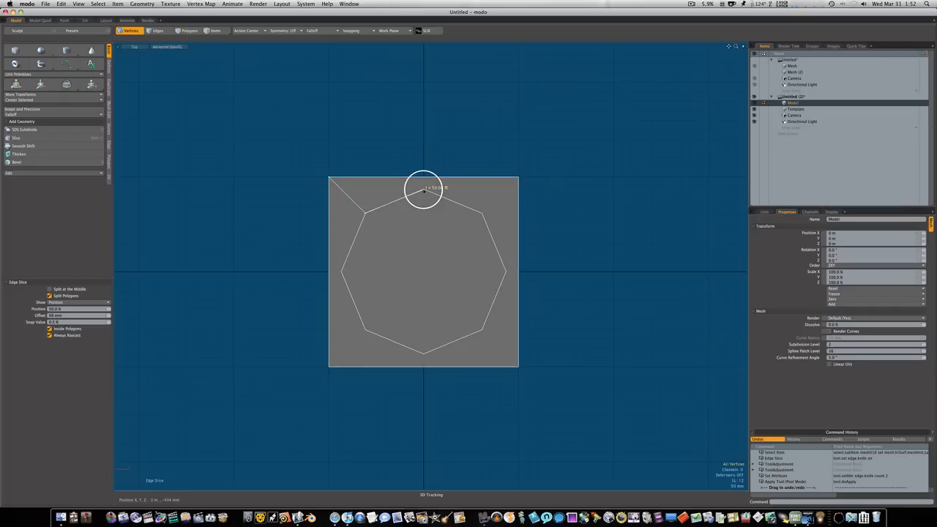
{"action": "left_click_drag", "start_coordinate": [423, 189], "coordinate": [481, 213]}
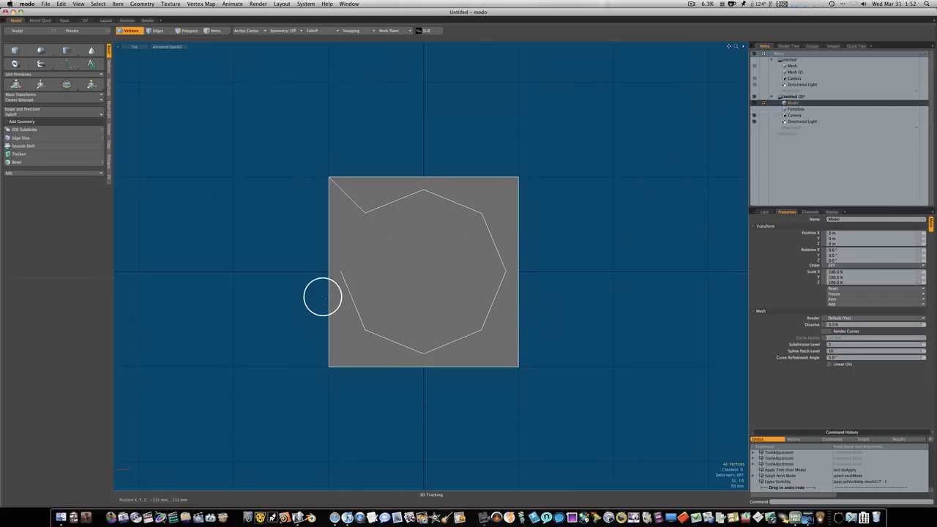
Step: Slice edges linking the square's corners and side midpoints to the octagon's points
{"action": "left_click", "coordinate": [21, 138]}
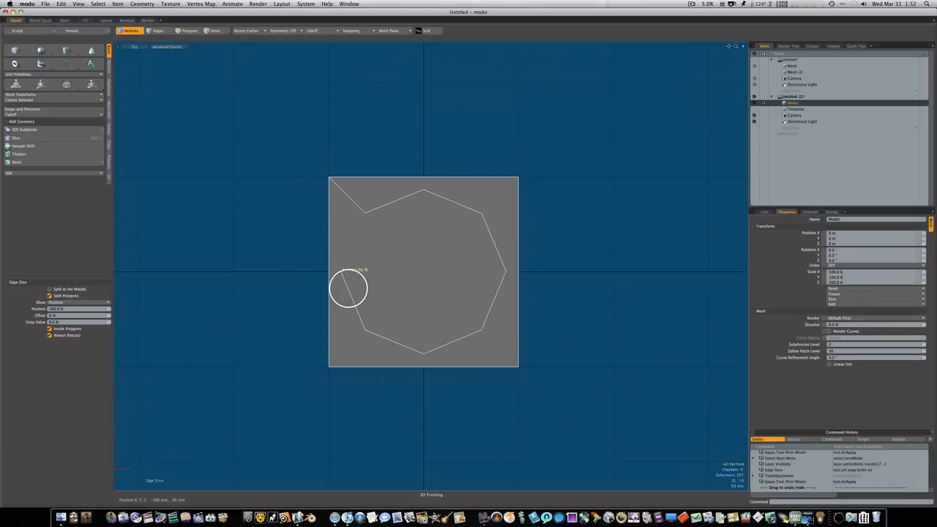
{"action": "left_click_drag", "start_coordinate": [349, 288], "coordinate": [356, 203]}
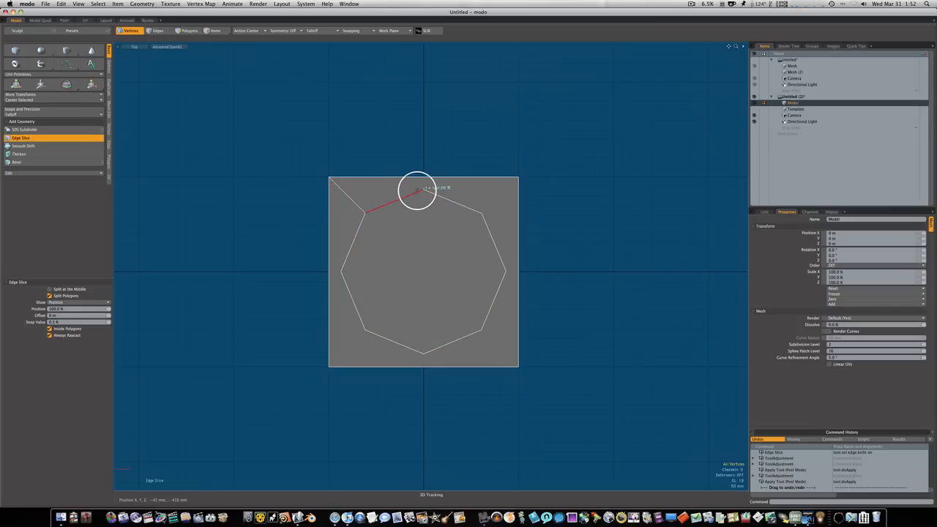
{"action": "left_click_drag", "start_coordinate": [418, 189], "coordinate": [496, 209]}
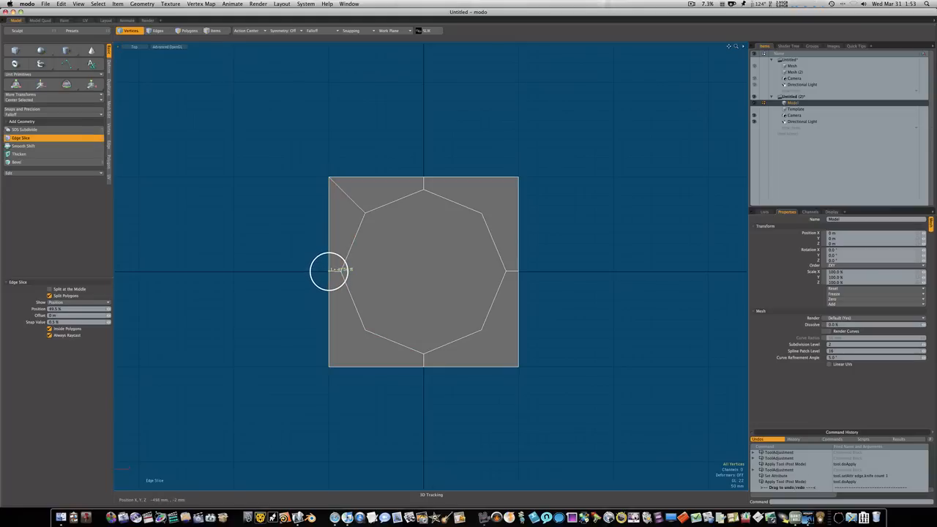
{"action": "left_click_drag", "start_coordinate": [330, 271], "coordinate": [359, 311]}
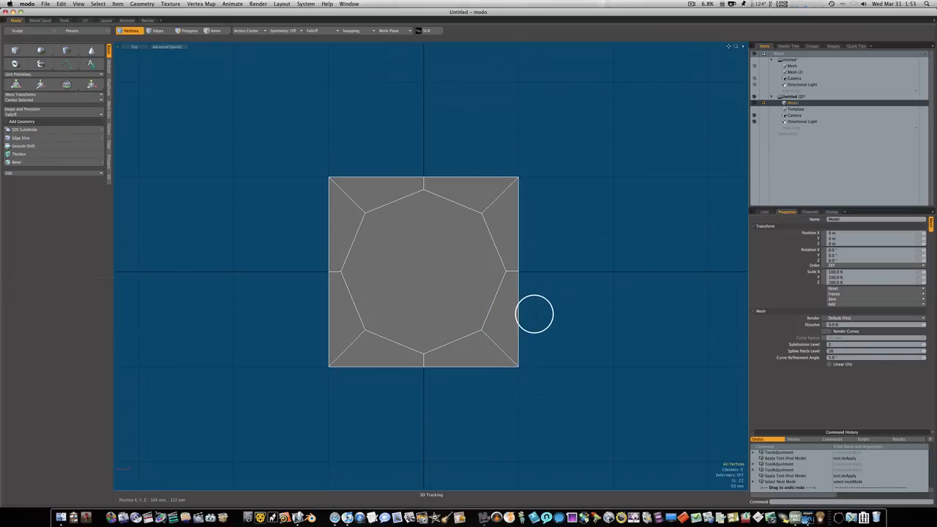
{"action": "mouse_move", "coordinate": [668, 172]}
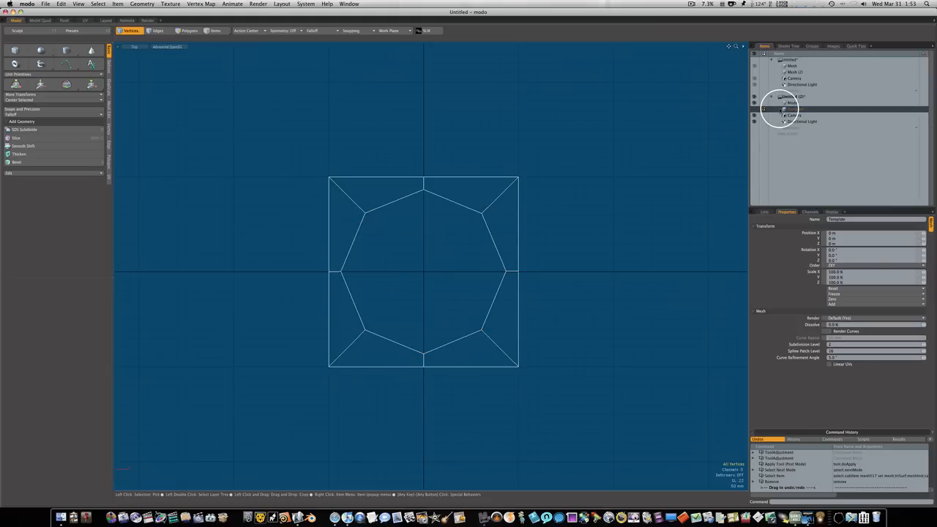
Step: Delete the Template layer and central octagon face, then select the surrounding face ring
{"action": "right_click", "coordinate": [794, 110]}
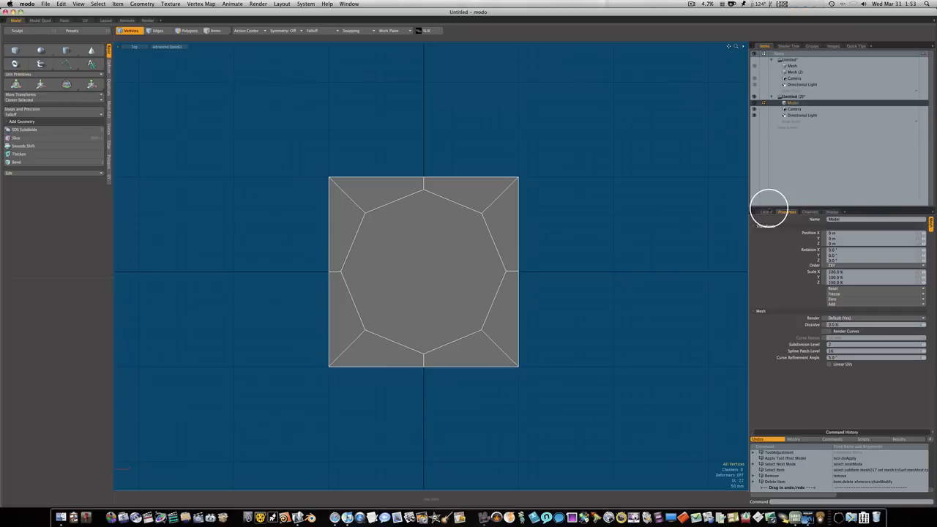
{"action": "mouse_move", "coordinate": [391, 271]}
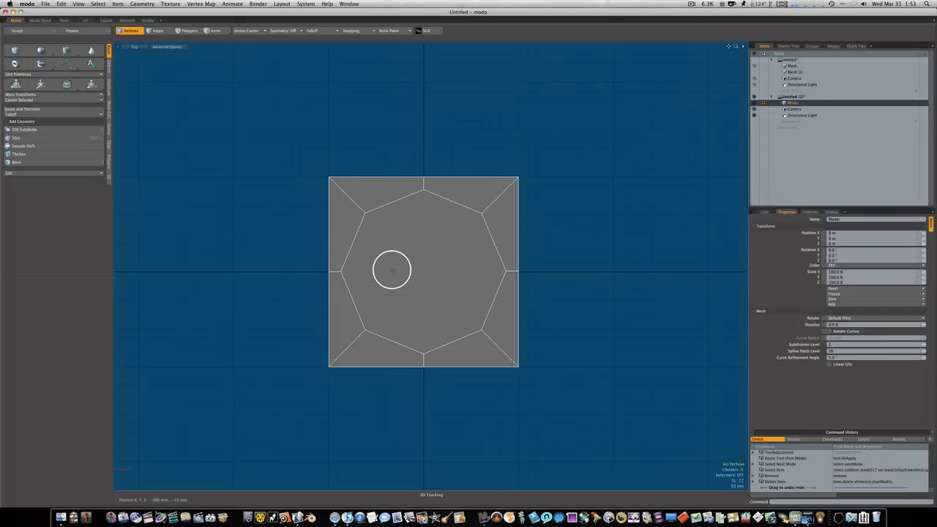
{"action": "left_click", "coordinate": [189, 30]}
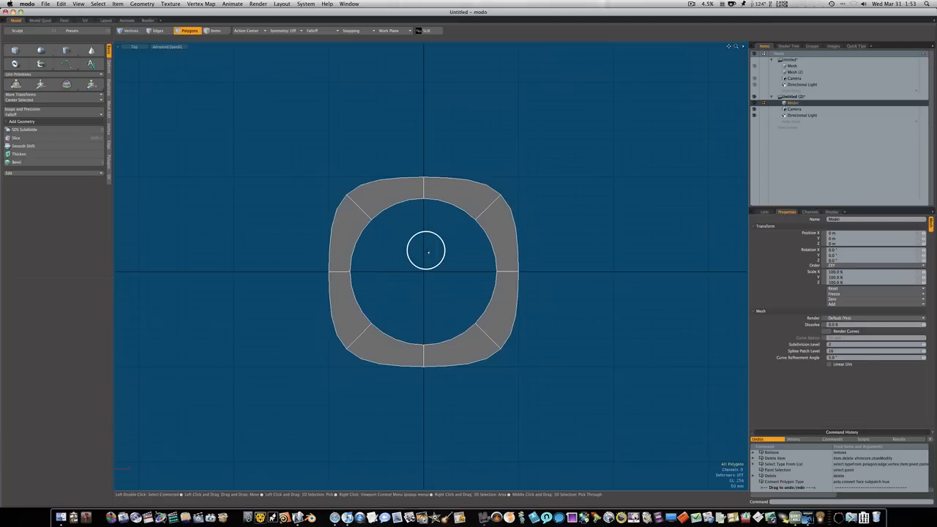
{"action": "mouse_move", "coordinate": [365, 183]}
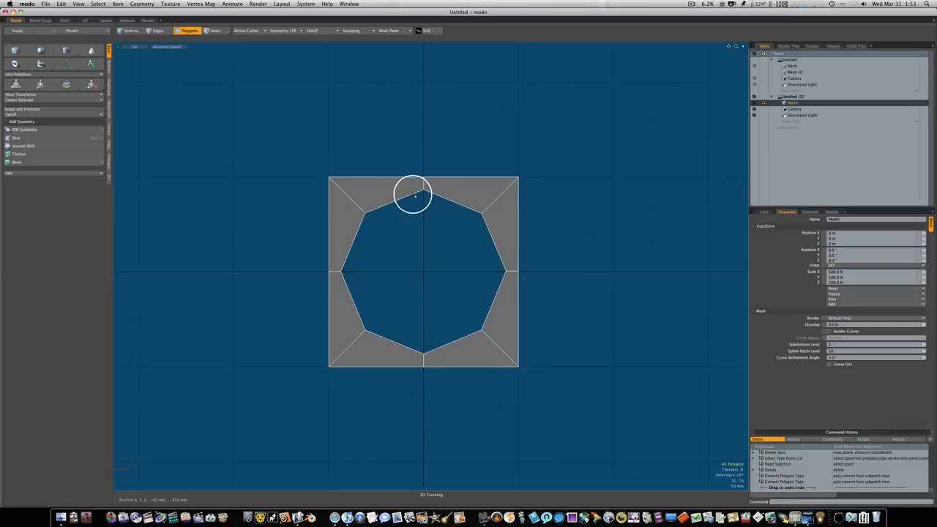
{"action": "left_click", "coordinate": [426, 189]}
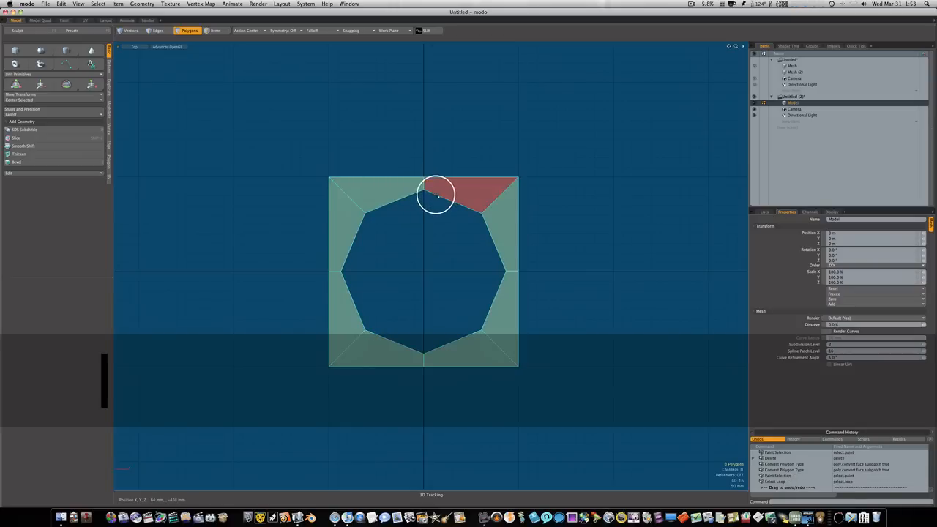
{"action": "left_click", "coordinate": [19, 163]}
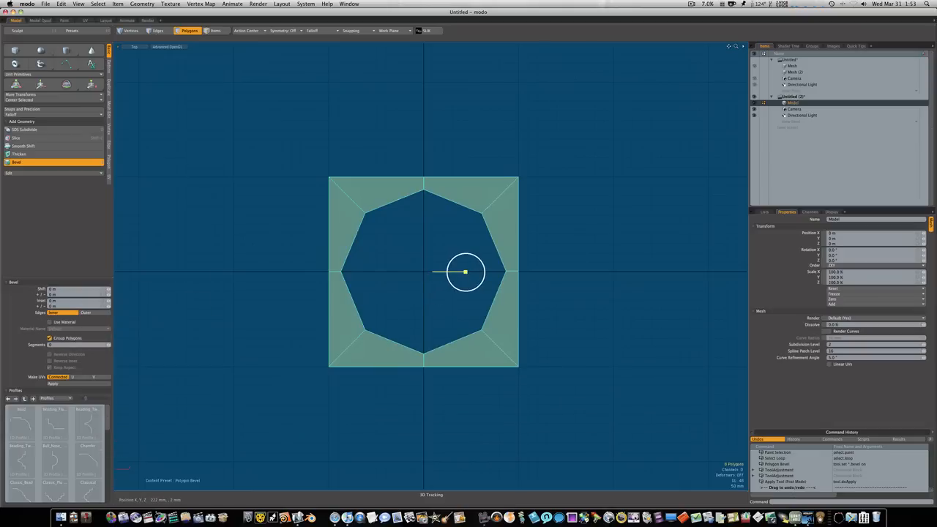
Step: Bevel the ring around the hole and slice holding edges along the top, right and bottom borders
{"action": "left_click_drag", "start_coordinate": [465, 273], "coordinate": [452, 273]}
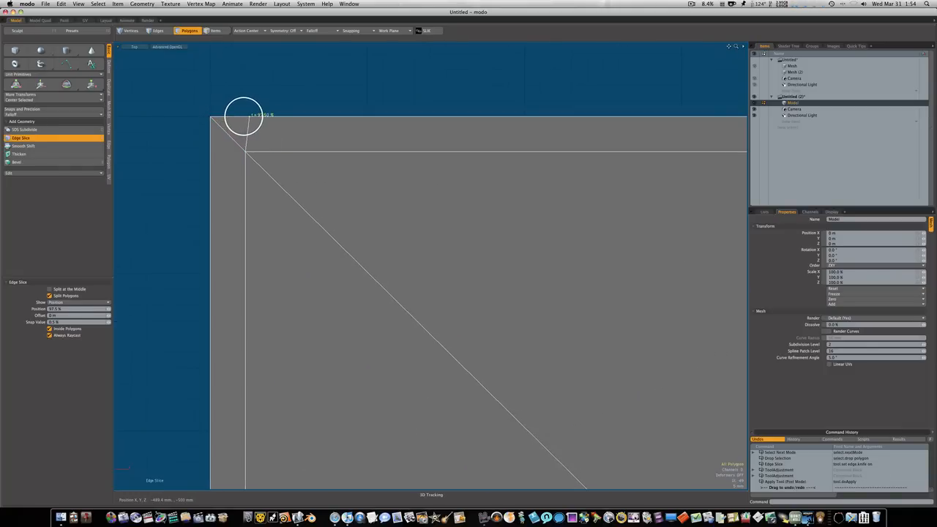
{"action": "left_click_drag", "start_coordinate": [244, 116], "coordinate": [216, 160]}
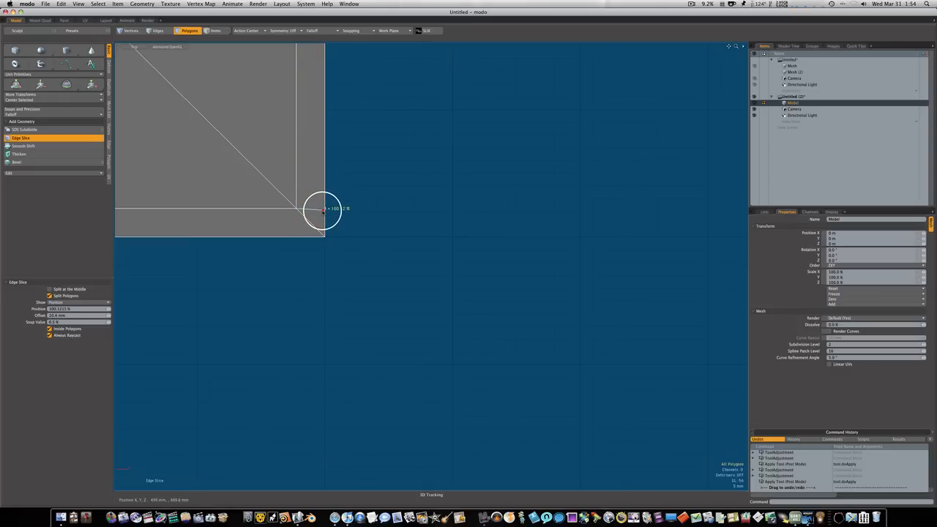
{"action": "left_click_drag", "start_coordinate": [324, 210], "coordinate": [324, 210]}
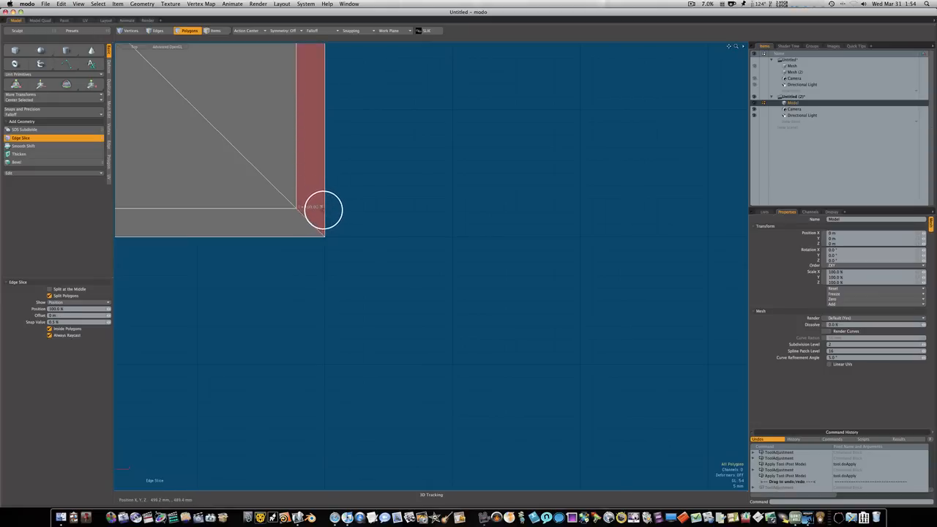
{"action": "left_click_drag", "start_coordinate": [323, 208], "coordinate": [291, 208]}
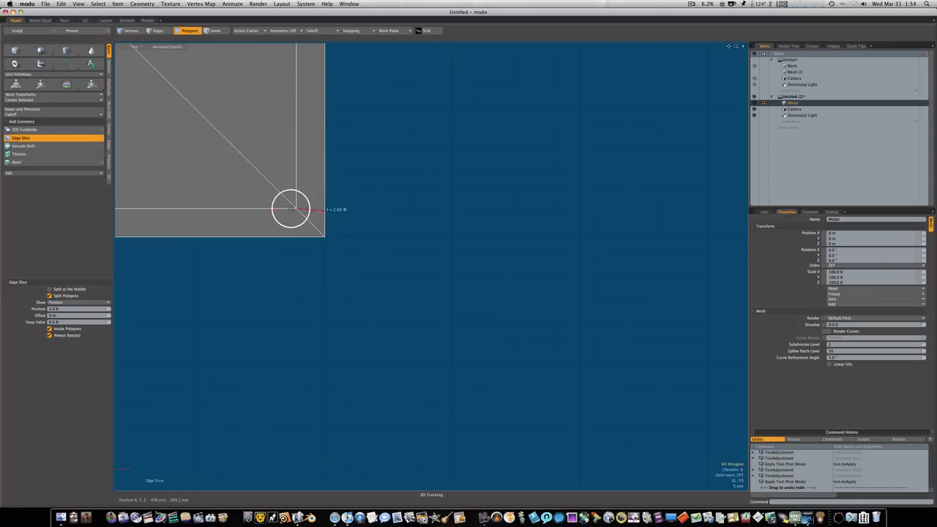
{"action": "left_click_drag", "start_coordinate": [290, 209], "coordinate": [291, 230]}
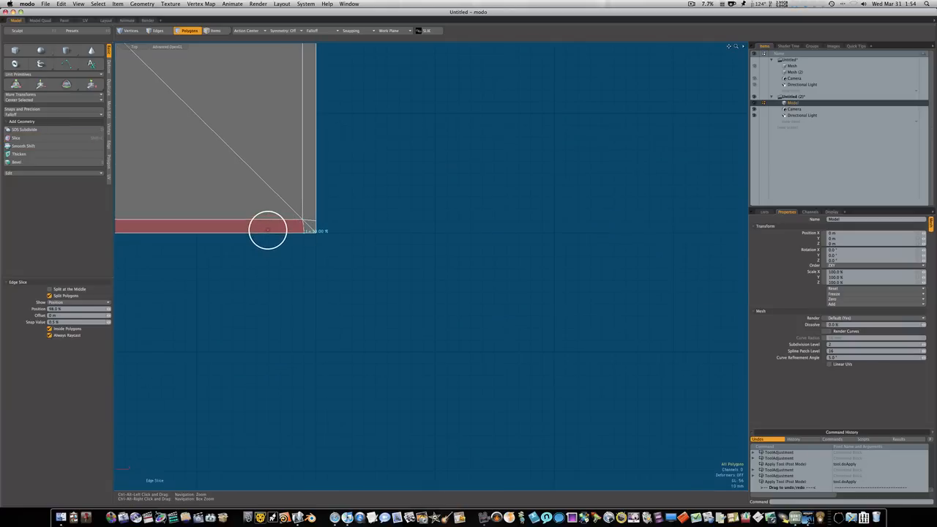
Step: Finish the edge-slice holding cuts on the Model frame
{"action": "left_click", "coordinate": [157, 30]}
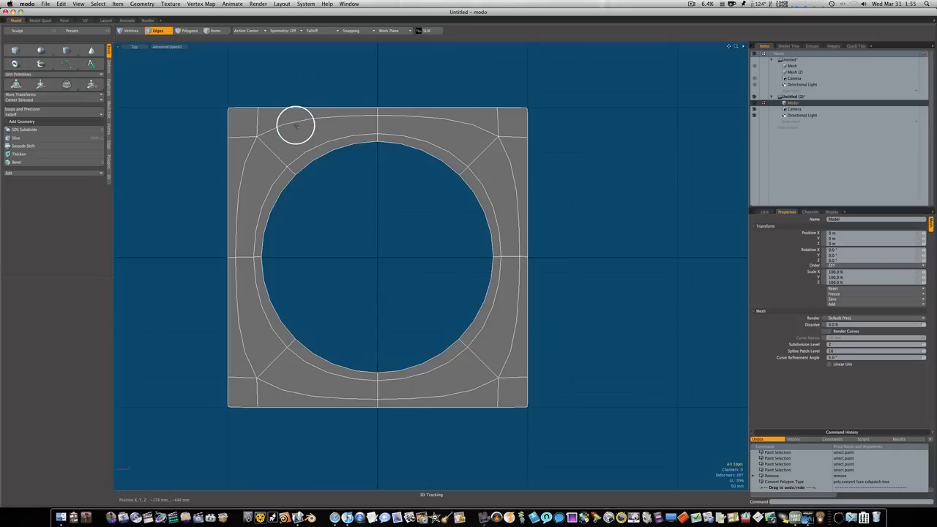
{"action": "mouse_move", "coordinate": [287, 131]}
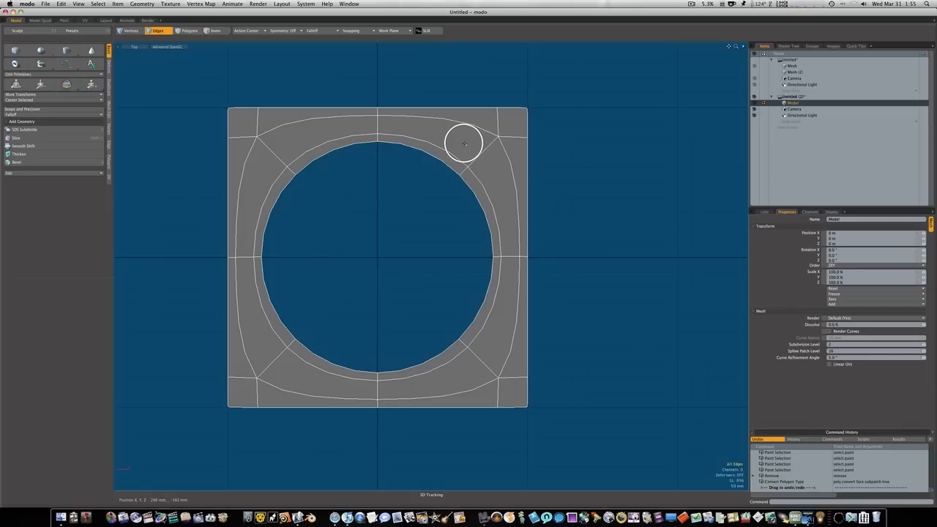
{"action": "mouse_move", "coordinate": [389, 197]}
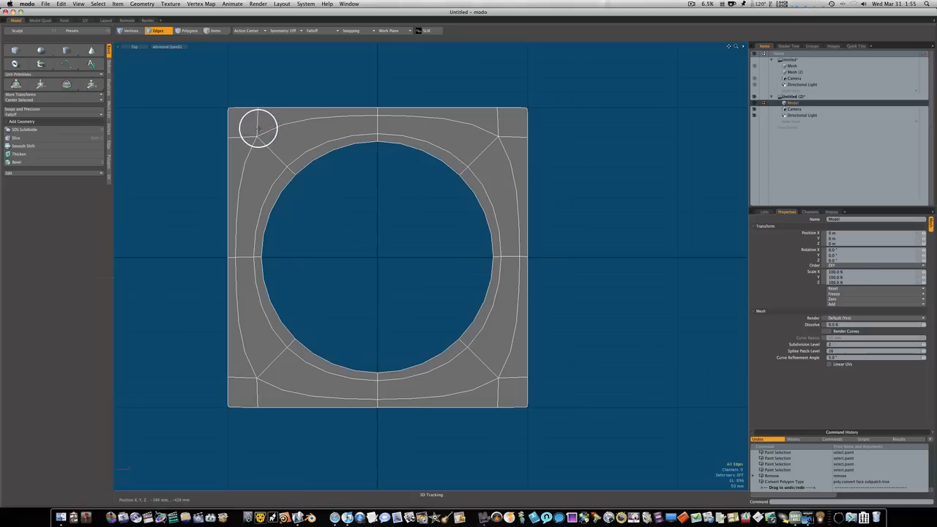
{"action": "mouse_move", "coordinate": [267, 141]}
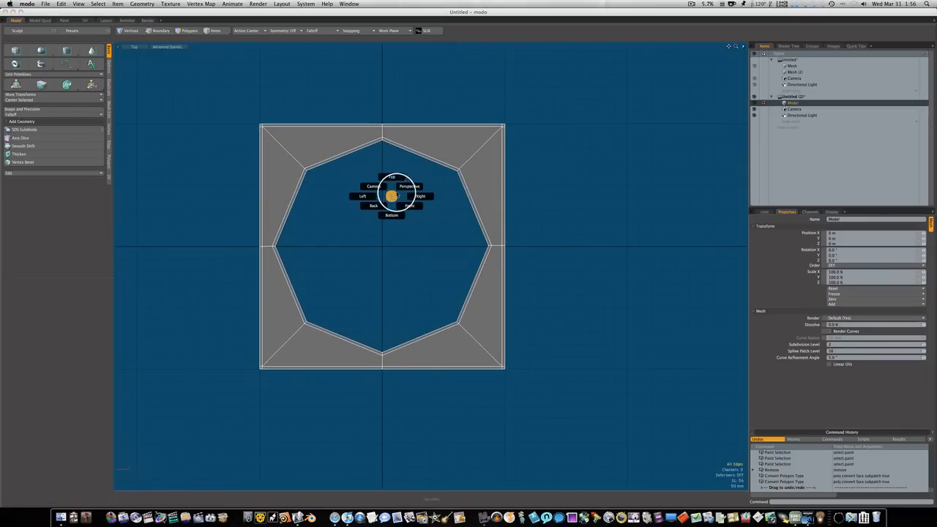
Step: Switch to Perspective, extrude the hole's border downward and cap the floor with Spikey wedges
{"action": "left_click", "coordinate": [407, 186]}
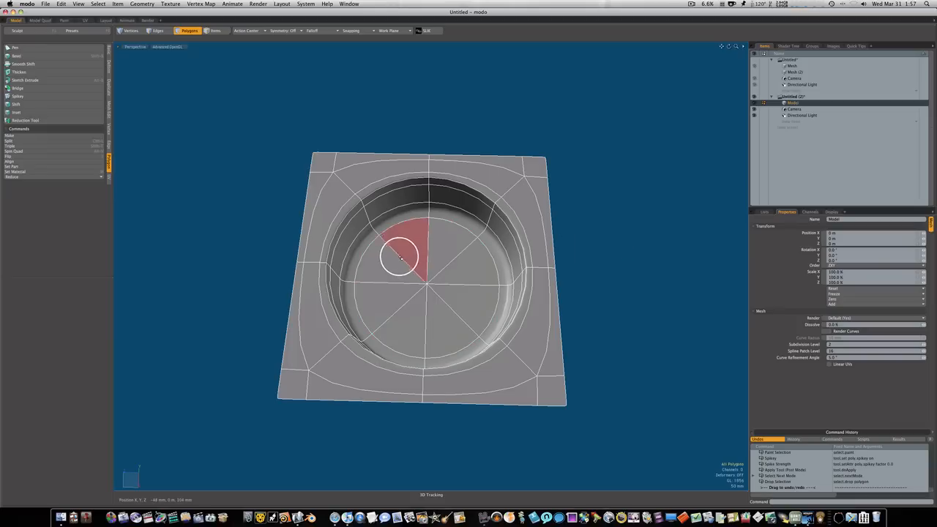
{"action": "left_click", "coordinate": [158, 30]}
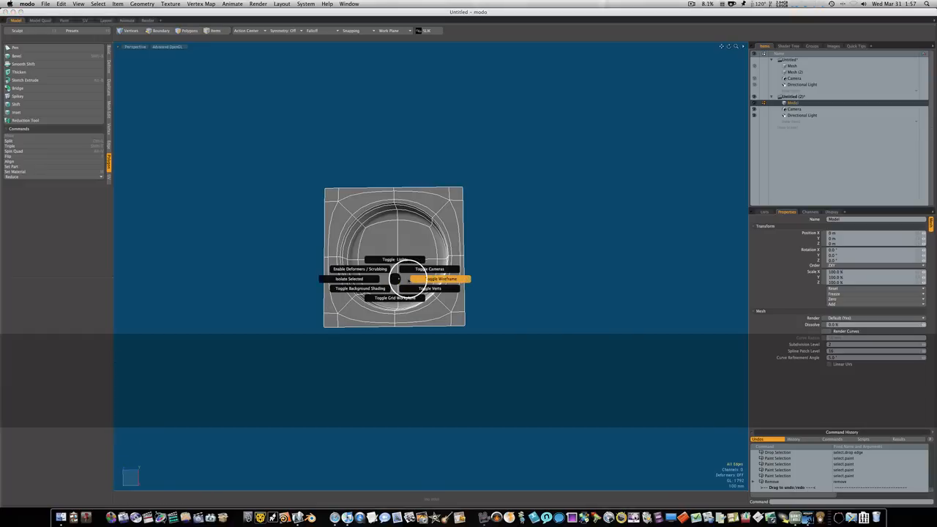
{"action": "left_click", "coordinate": [441, 279]}
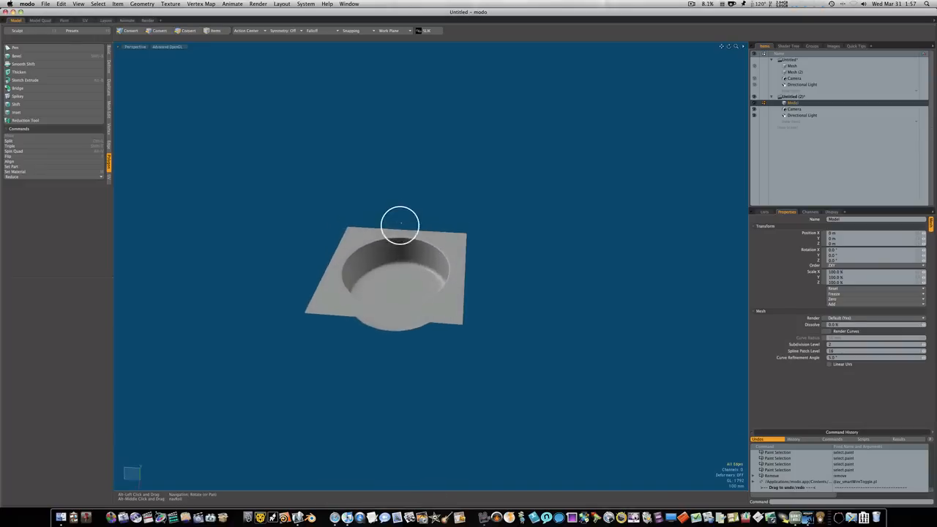
Step: Show wireframe and array the single cup tile into six copies along X
{"action": "left_click", "coordinate": [158, 30]}
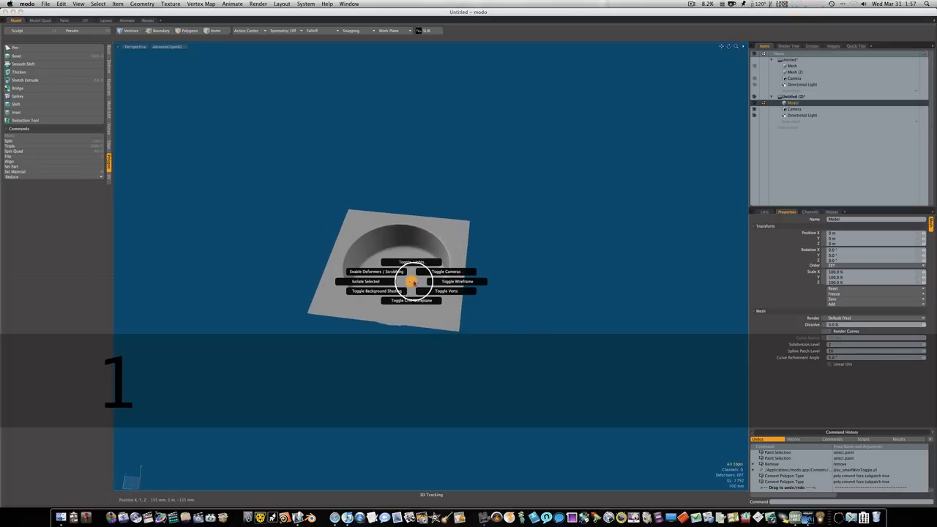
{"action": "left_click", "coordinate": [457, 281]}
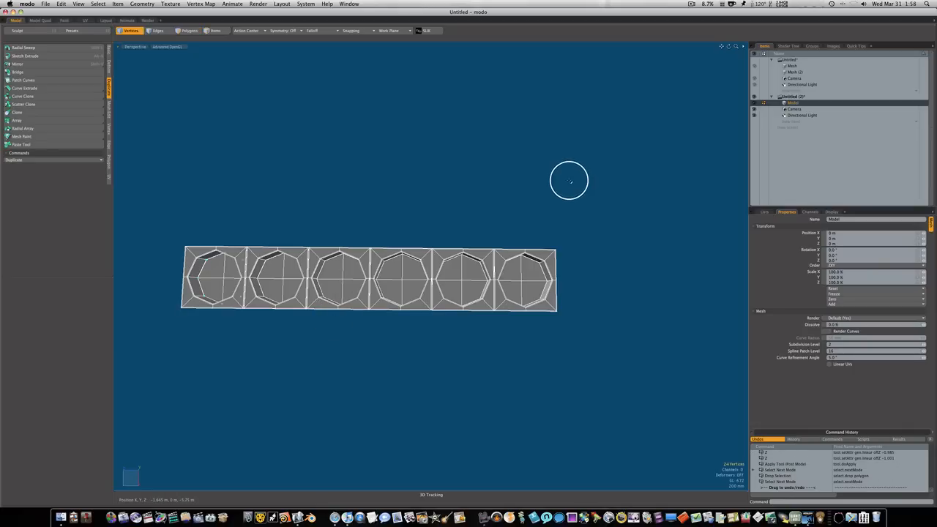
Step: Select all polygons of the row and array it into six rows along Z
{"action": "left_click", "coordinate": [189, 30]}
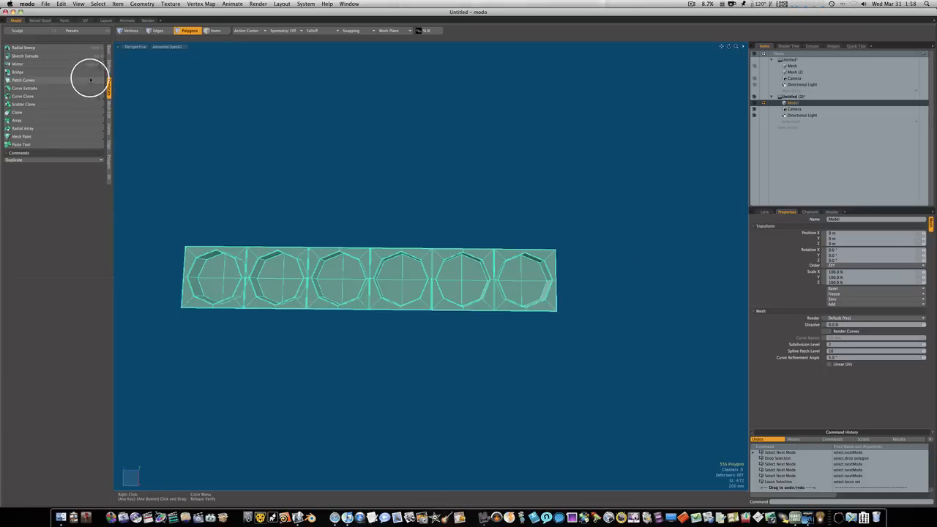
{"action": "left_click", "coordinate": [17, 112]}
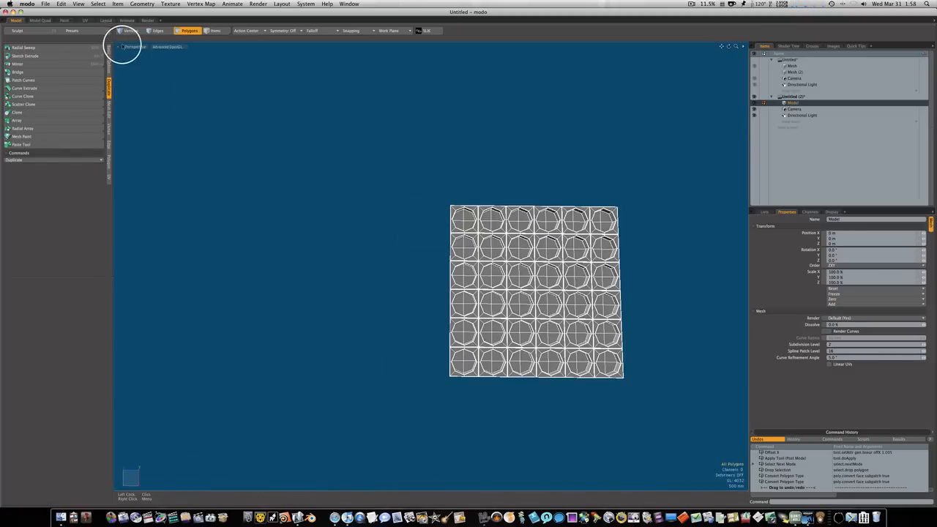
{"action": "left_click", "coordinate": [130, 31]}
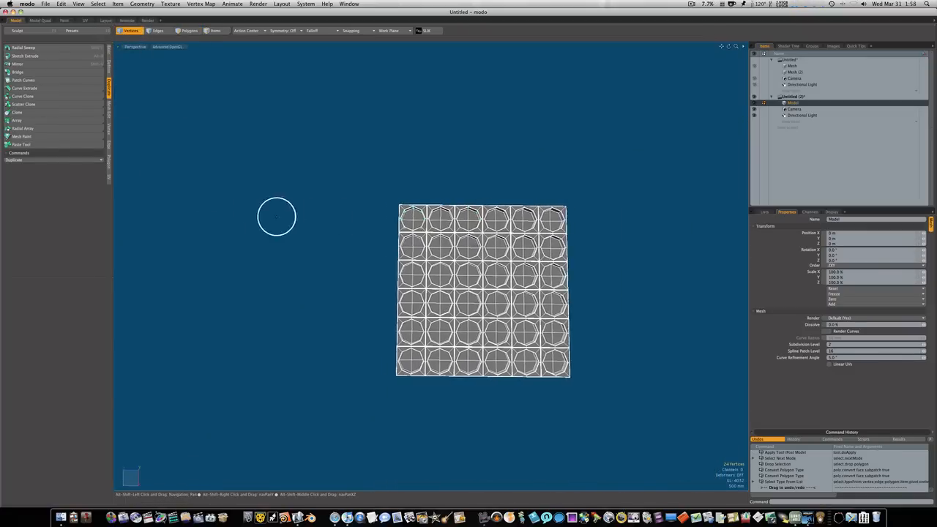
Step: Lasso the grid's seam vertices and merge the overlapping ones using a small distance
{"action": "left_click_drag", "start_coordinate": [276, 216], "coordinate": [475, 418]}
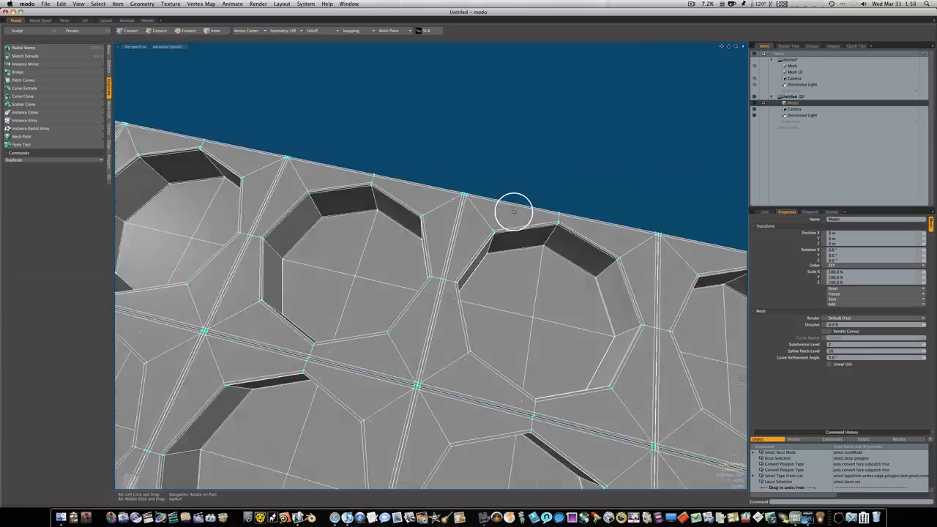
{"action": "left_click_drag", "start_coordinate": [513, 211], "coordinate": [505, 196]}
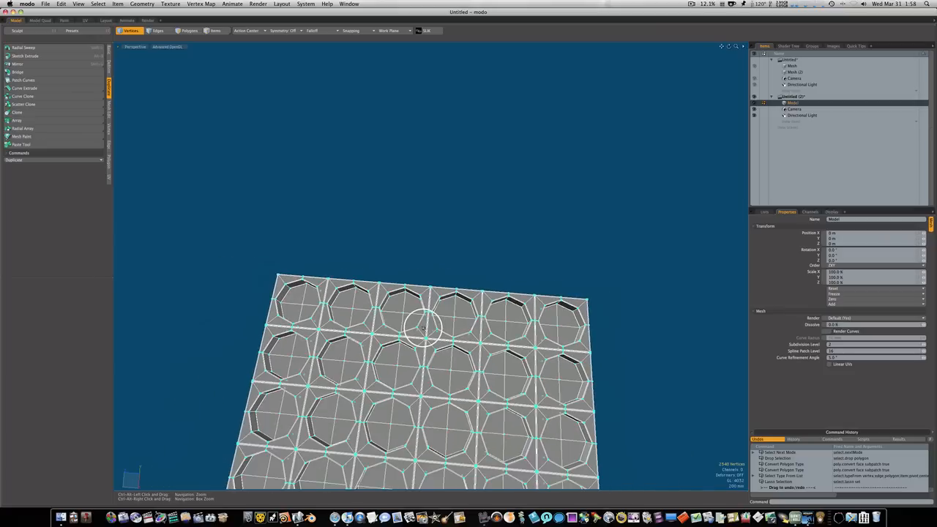
{"action": "scroll", "scroll_direction": "down", "scroll_amount": 3}
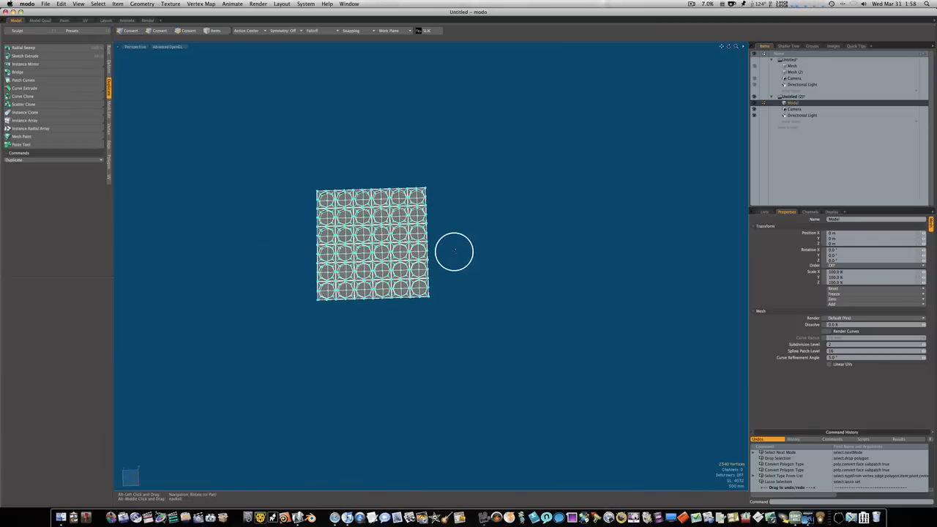
{"action": "left_click", "coordinate": [131, 30]}
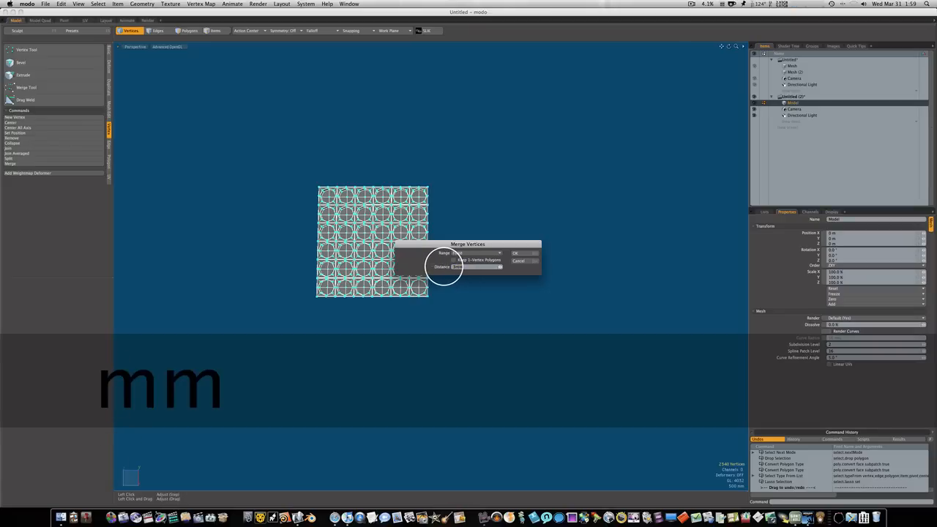
{"action": "left_click", "coordinate": [515, 254]}
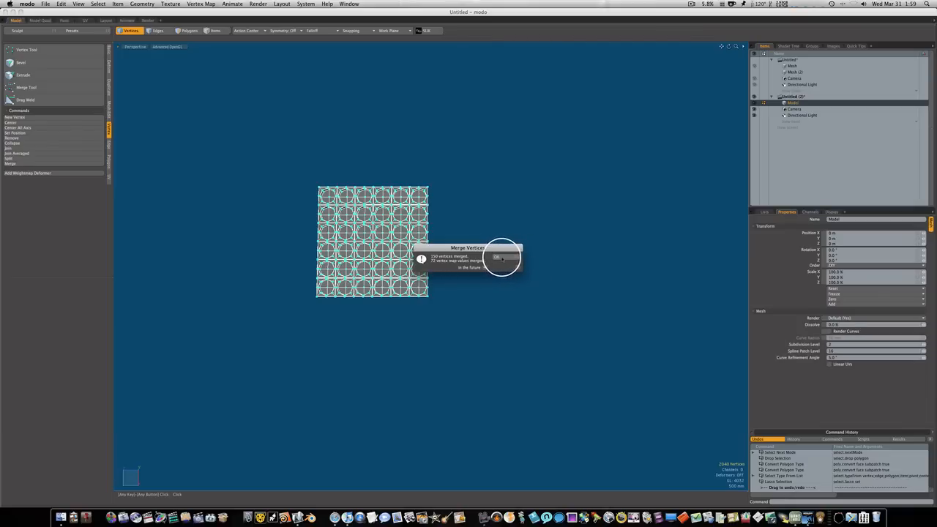
{"action": "left_click", "coordinate": [497, 257]}
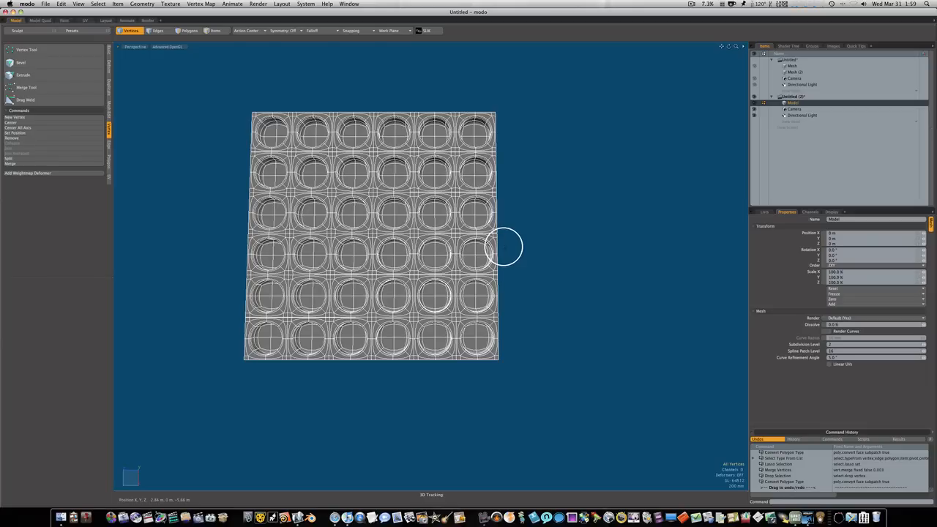
{"action": "mouse_move", "coordinate": [271, 136]}
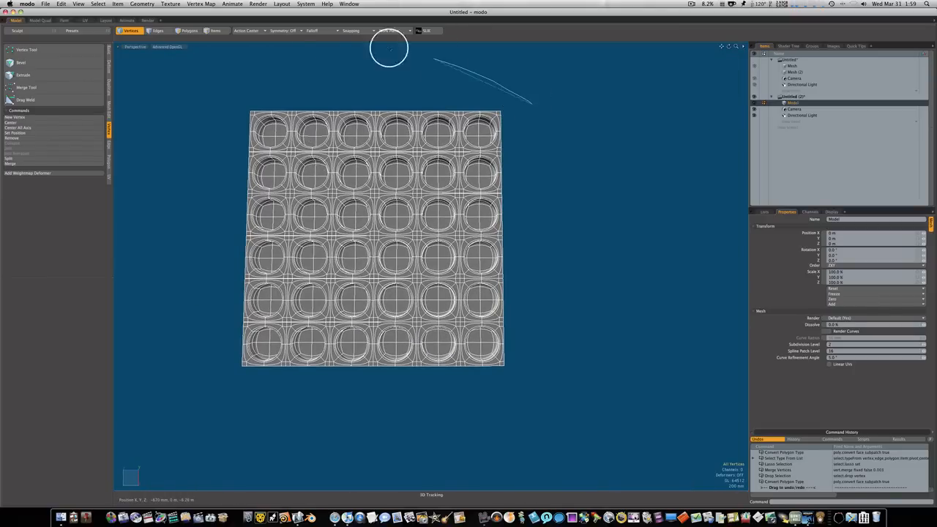
Step: Lasso the remaining seam vertices and merge them, joining 25 more vertices
{"action": "left_click_drag", "start_coordinate": [388, 48], "coordinate": [533, 337]}
{"action": "type", "text": "6m"}
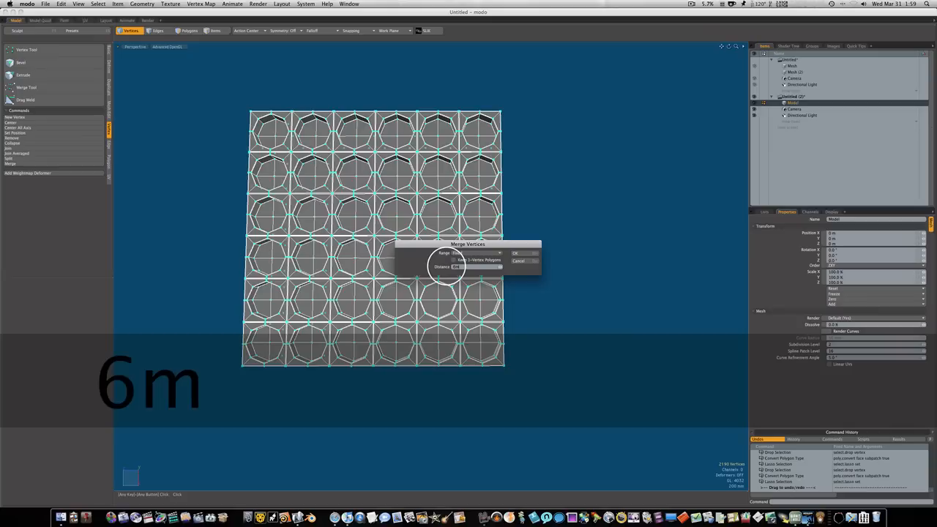
{"action": "left_click", "coordinate": [516, 253]}
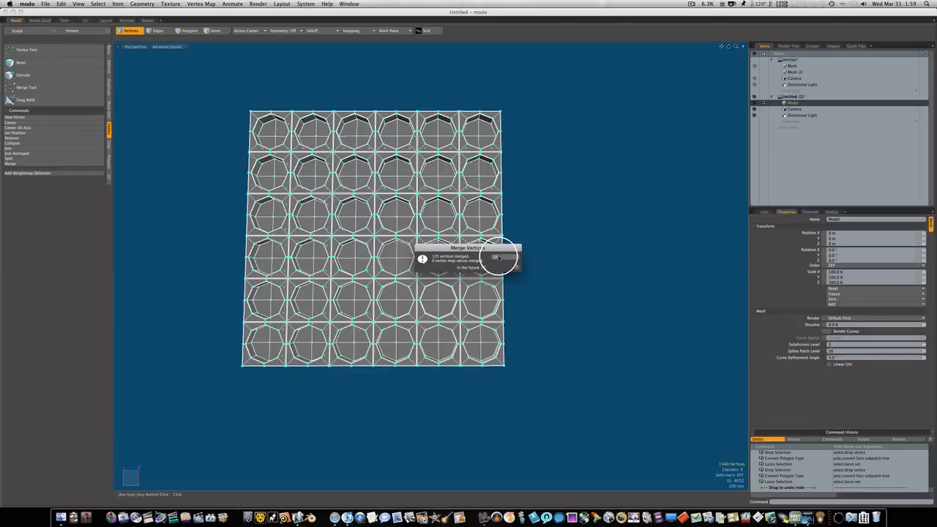
{"action": "left_click", "coordinate": [496, 257]}
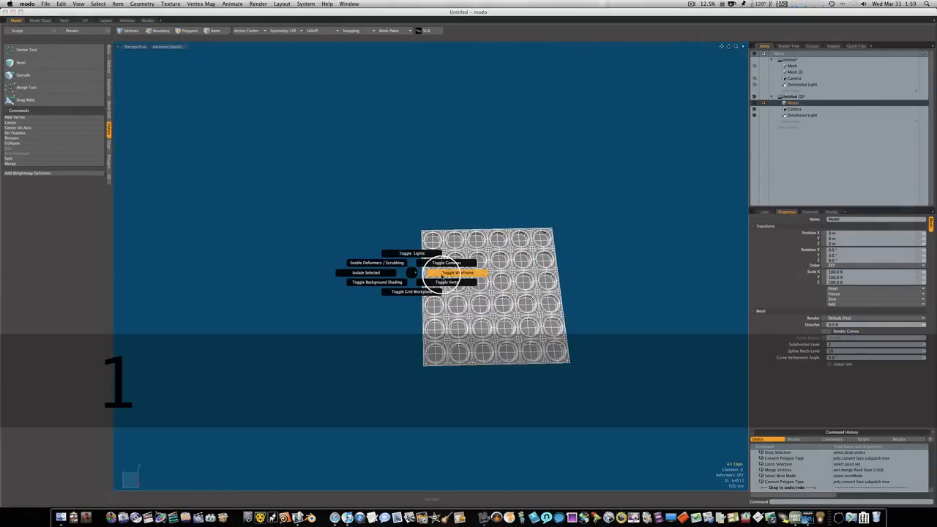
Step: Hide the wireframe overlay and bring up the Shader Tree listing
{"action": "left_click", "coordinate": [452, 272]}
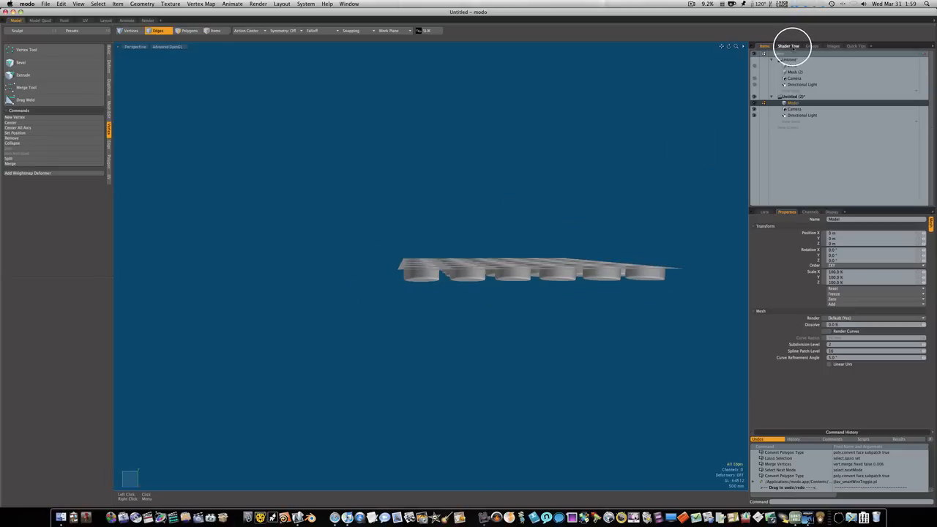
{"action": "left_click", "coordinate": [789, 46]}
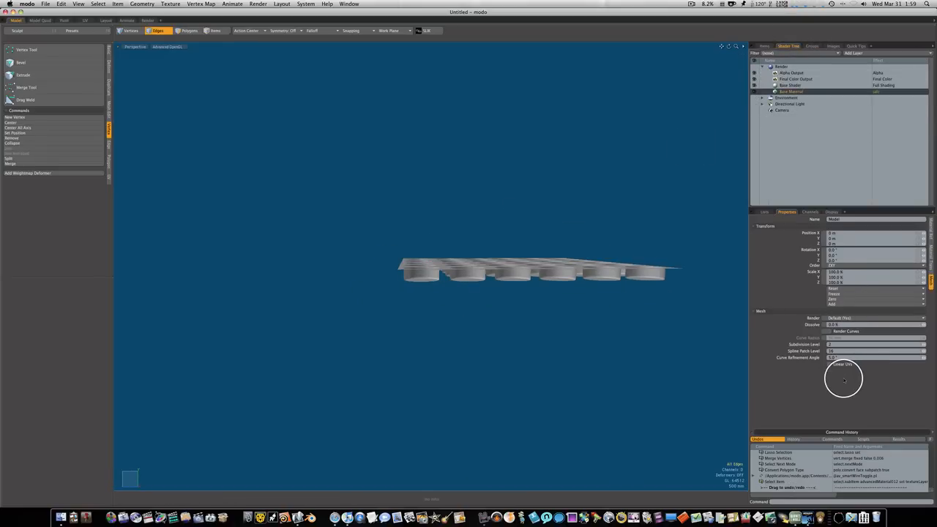
Step: Make Base Material double sided, then orbit around the cup sheet
{"action": "left_click", "coordinate": [790, 85]}
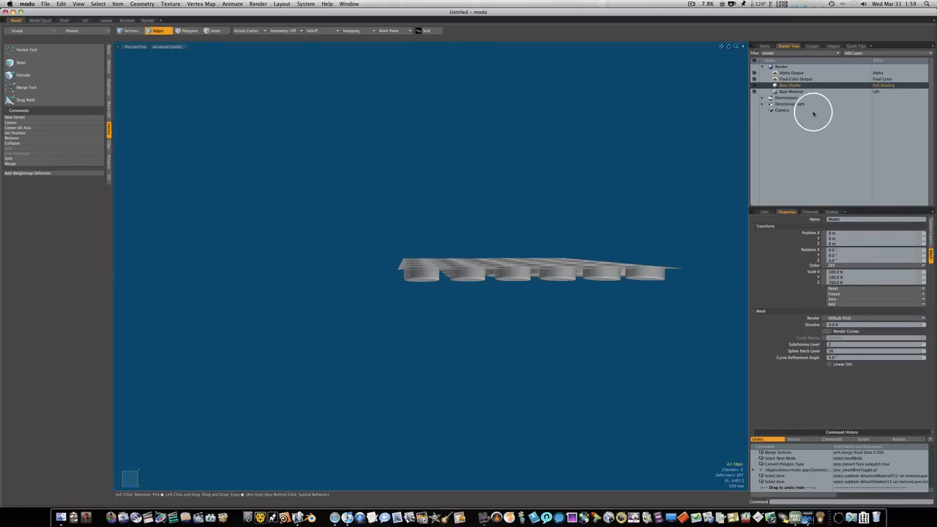
{"action": "left_click", "coordinate": [791, 90]}
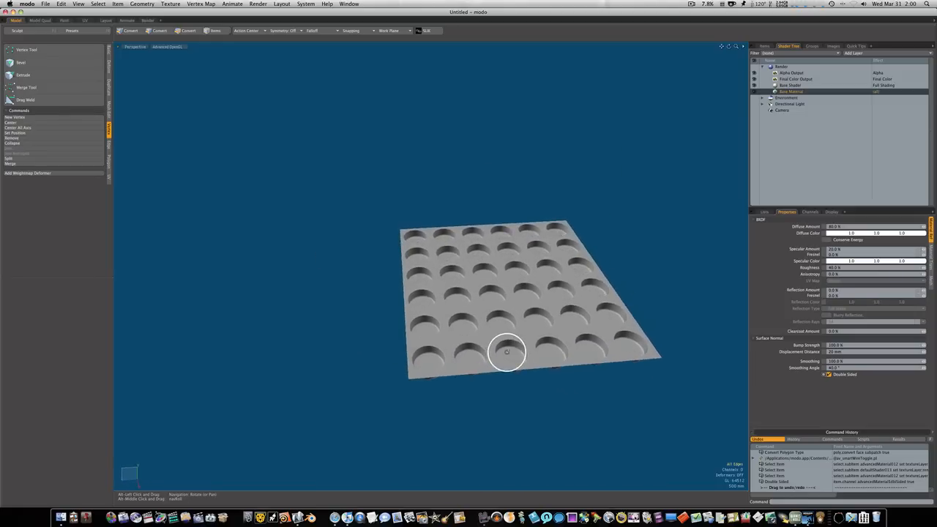
{"action": "left_click_drag", "start_coordinate": [507, 353], "coordinate": [376, 263]}
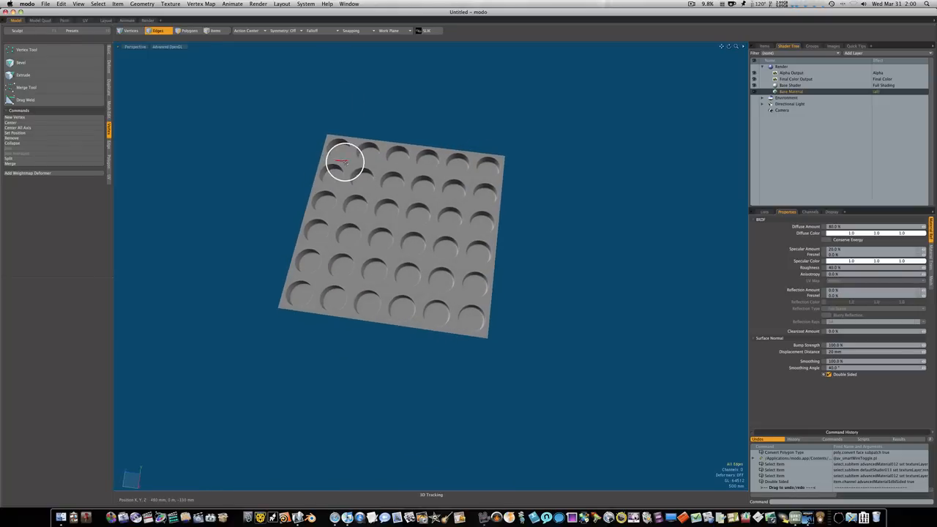
{"action": "mouse_move", "coordinate": [395, 156]}
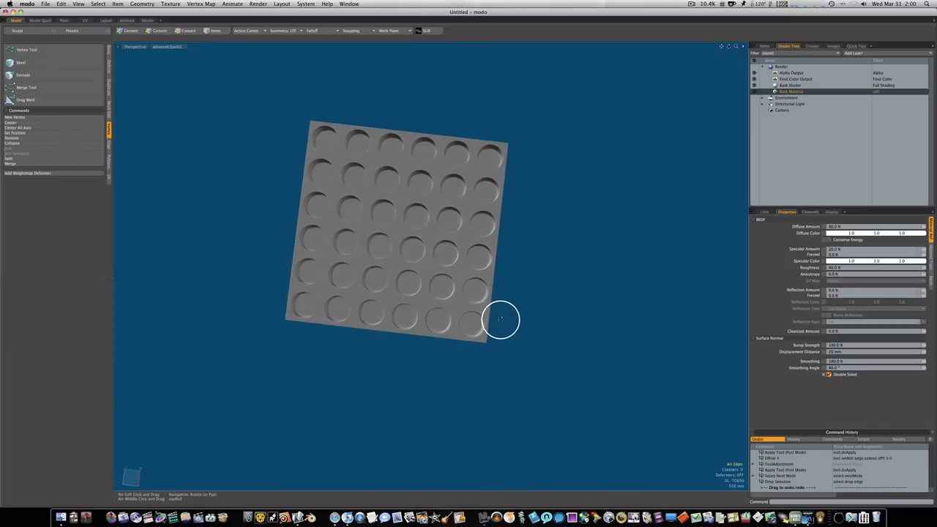
Step: Orbit above the sheet to view its downward-extended thick outer border
{"action": "left_click_drag", "start_coordinate": [500, 318], "coordinate": [478, 170]}
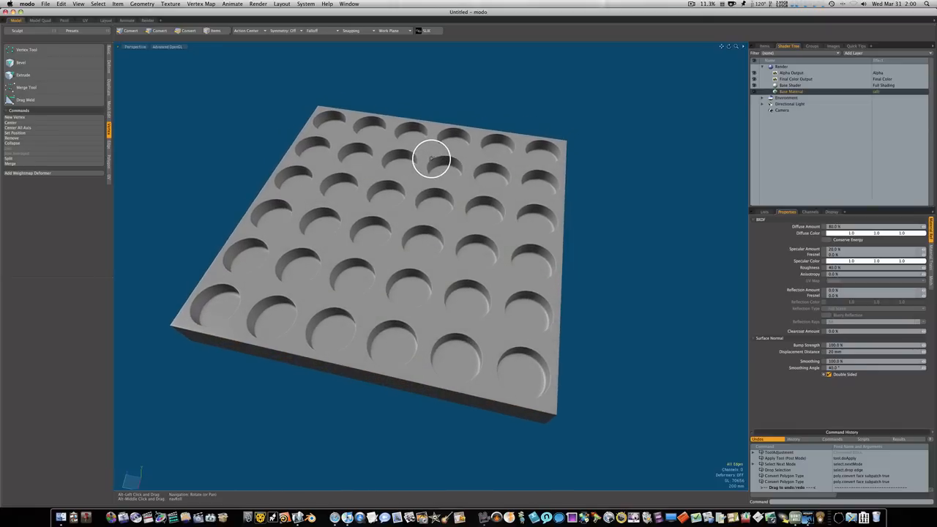
{"action": "left_click", "coordinate": [158, 31]}
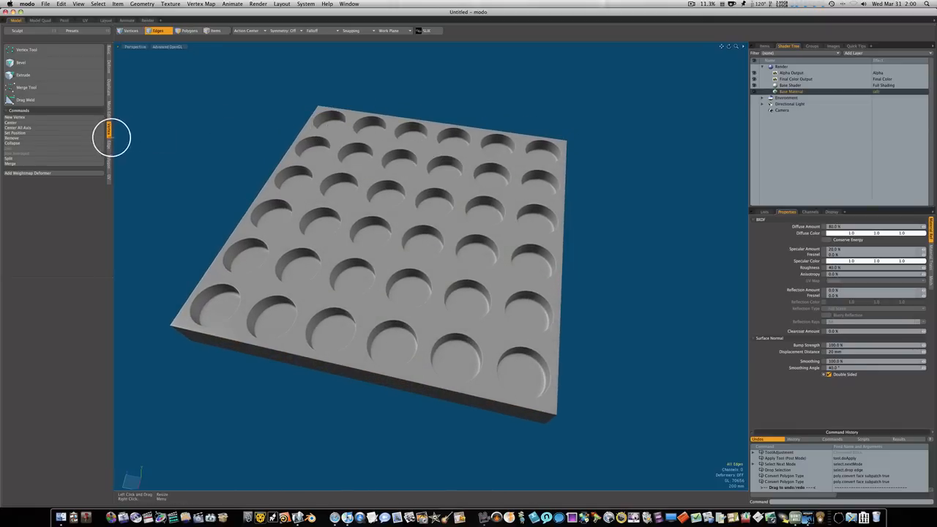